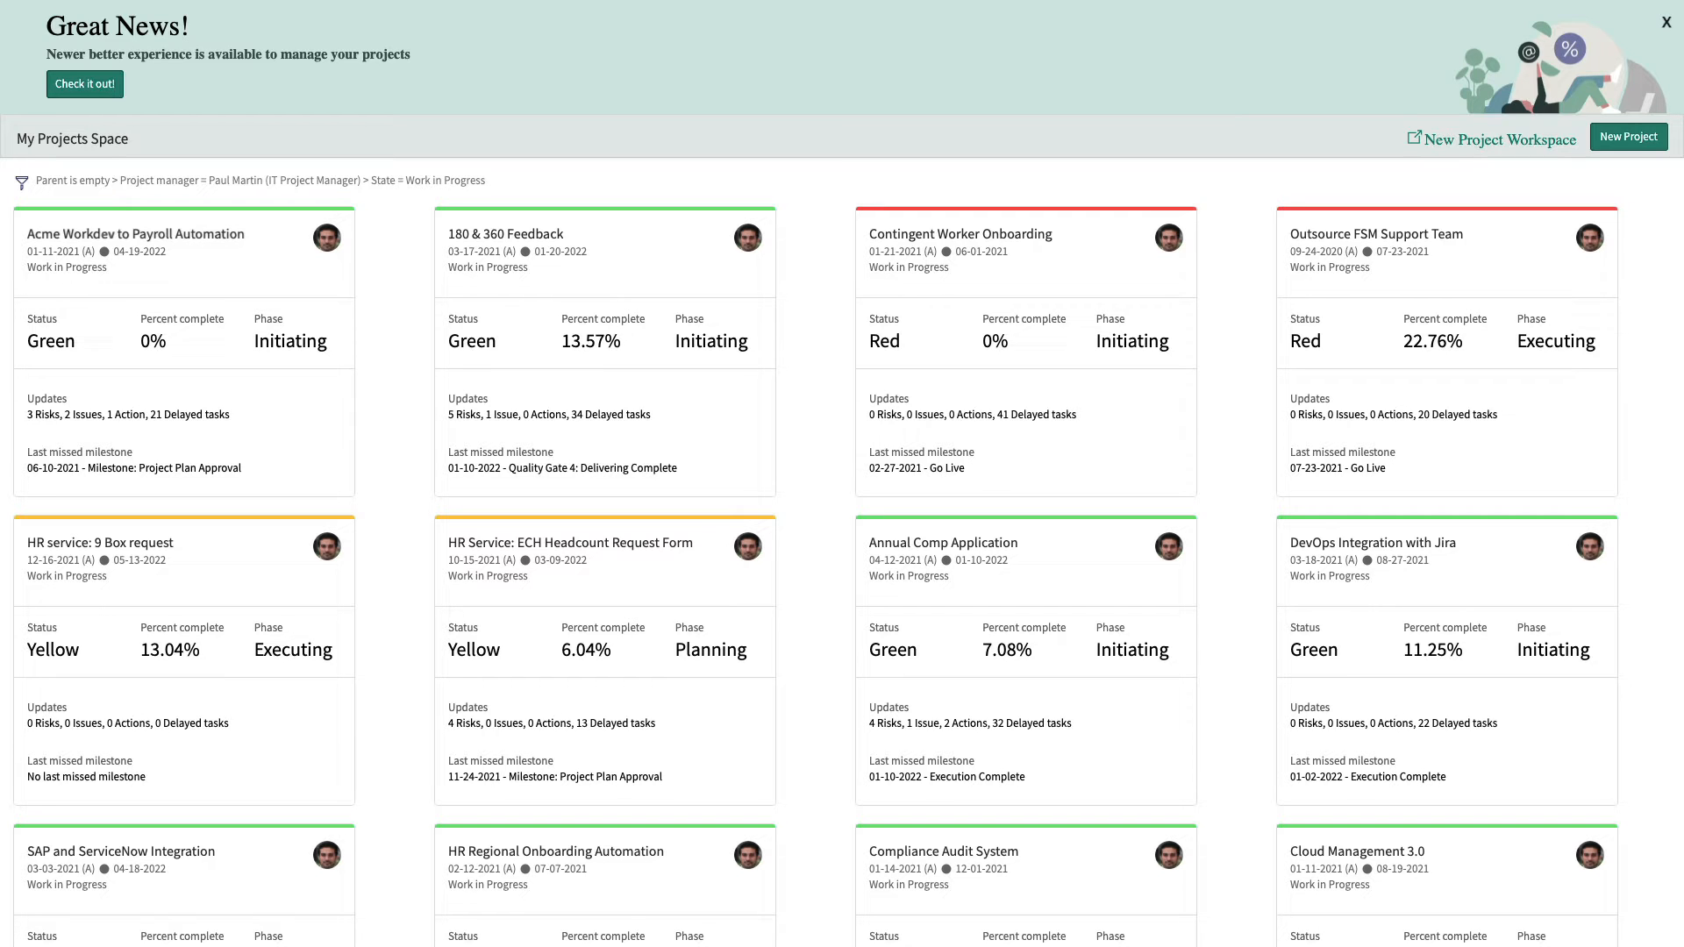
Switch from the Great News banner into the new Project Workspace with project cards
click(84, 84)
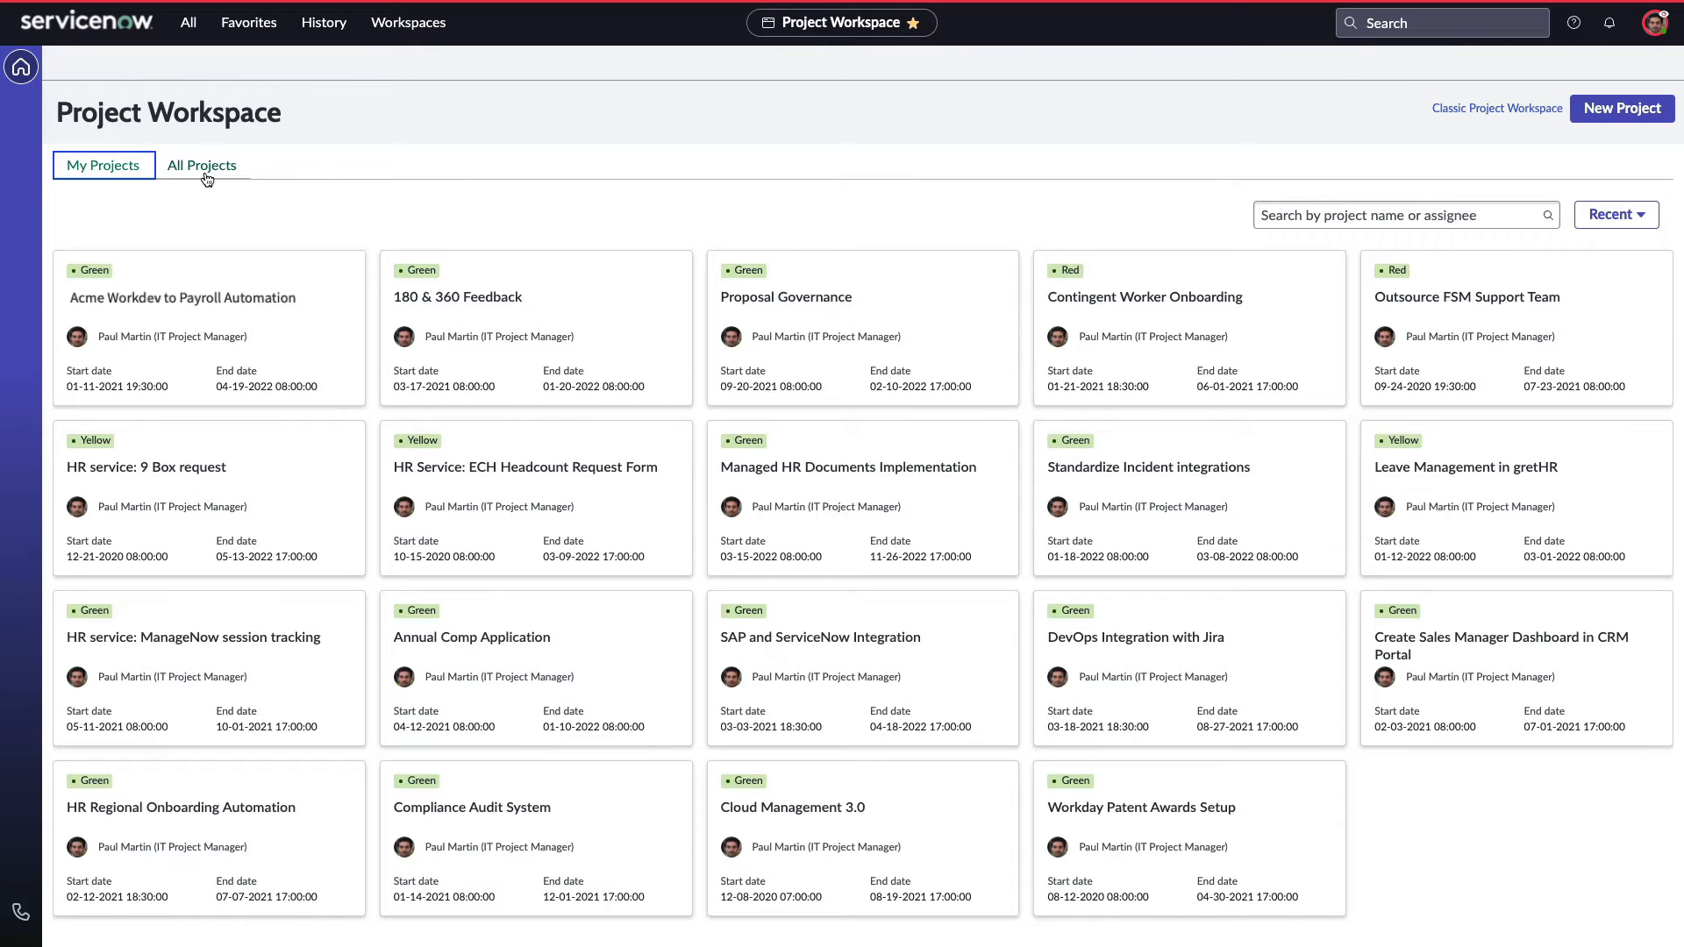
click(200, 165)
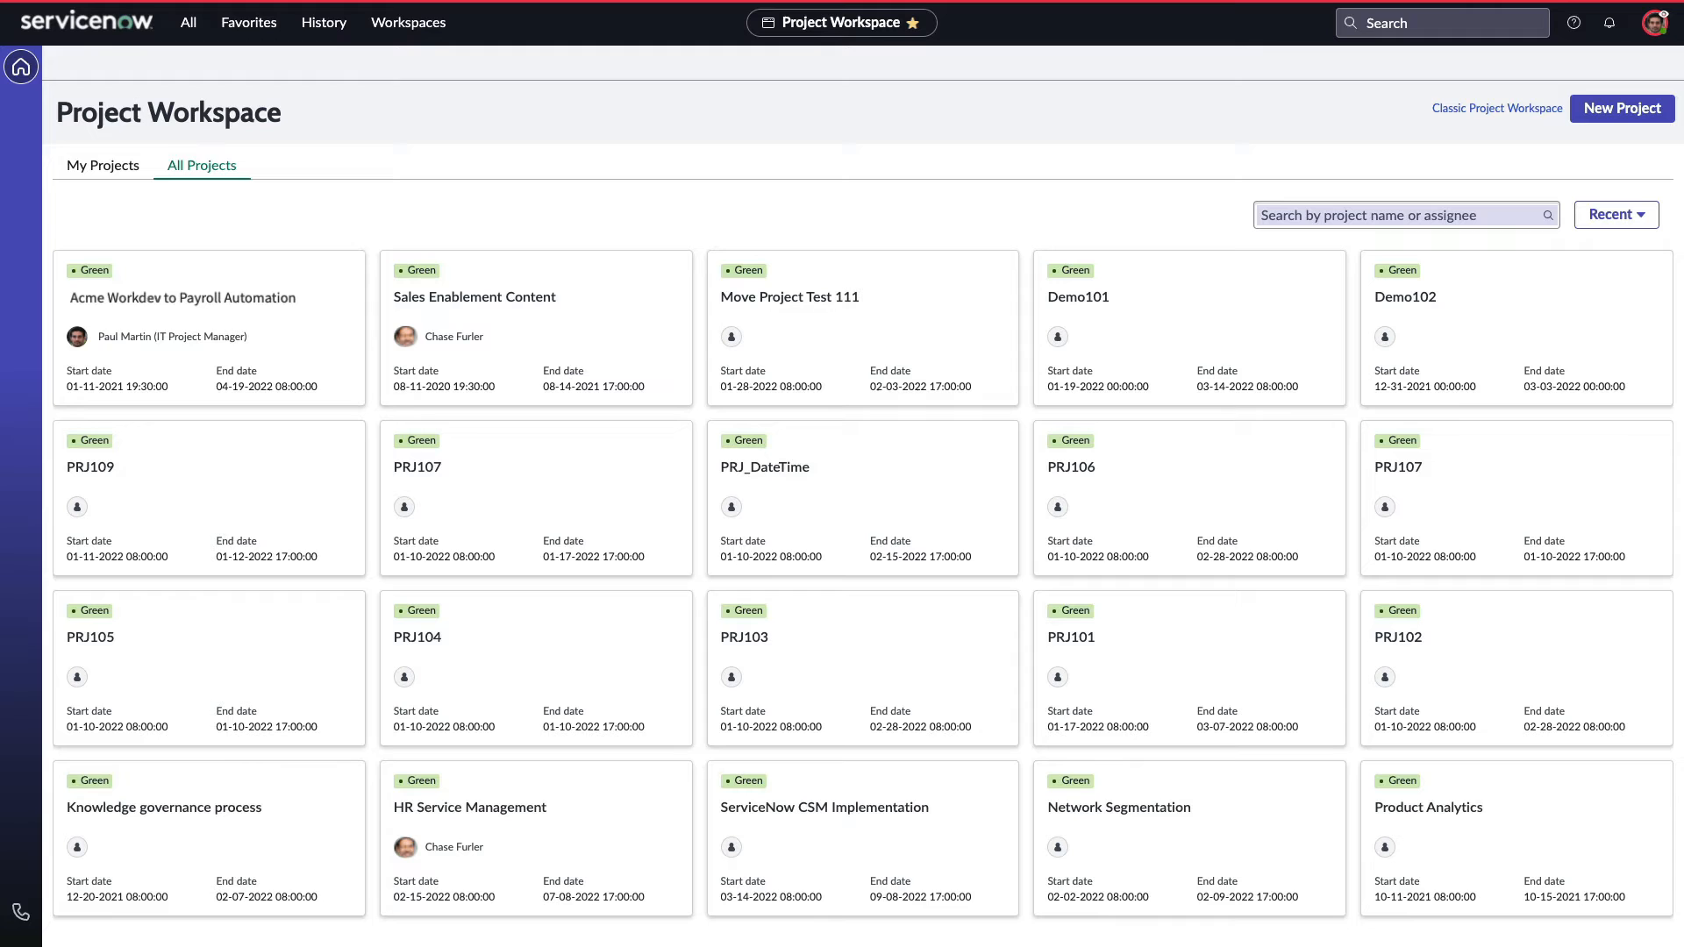
text(Pa)
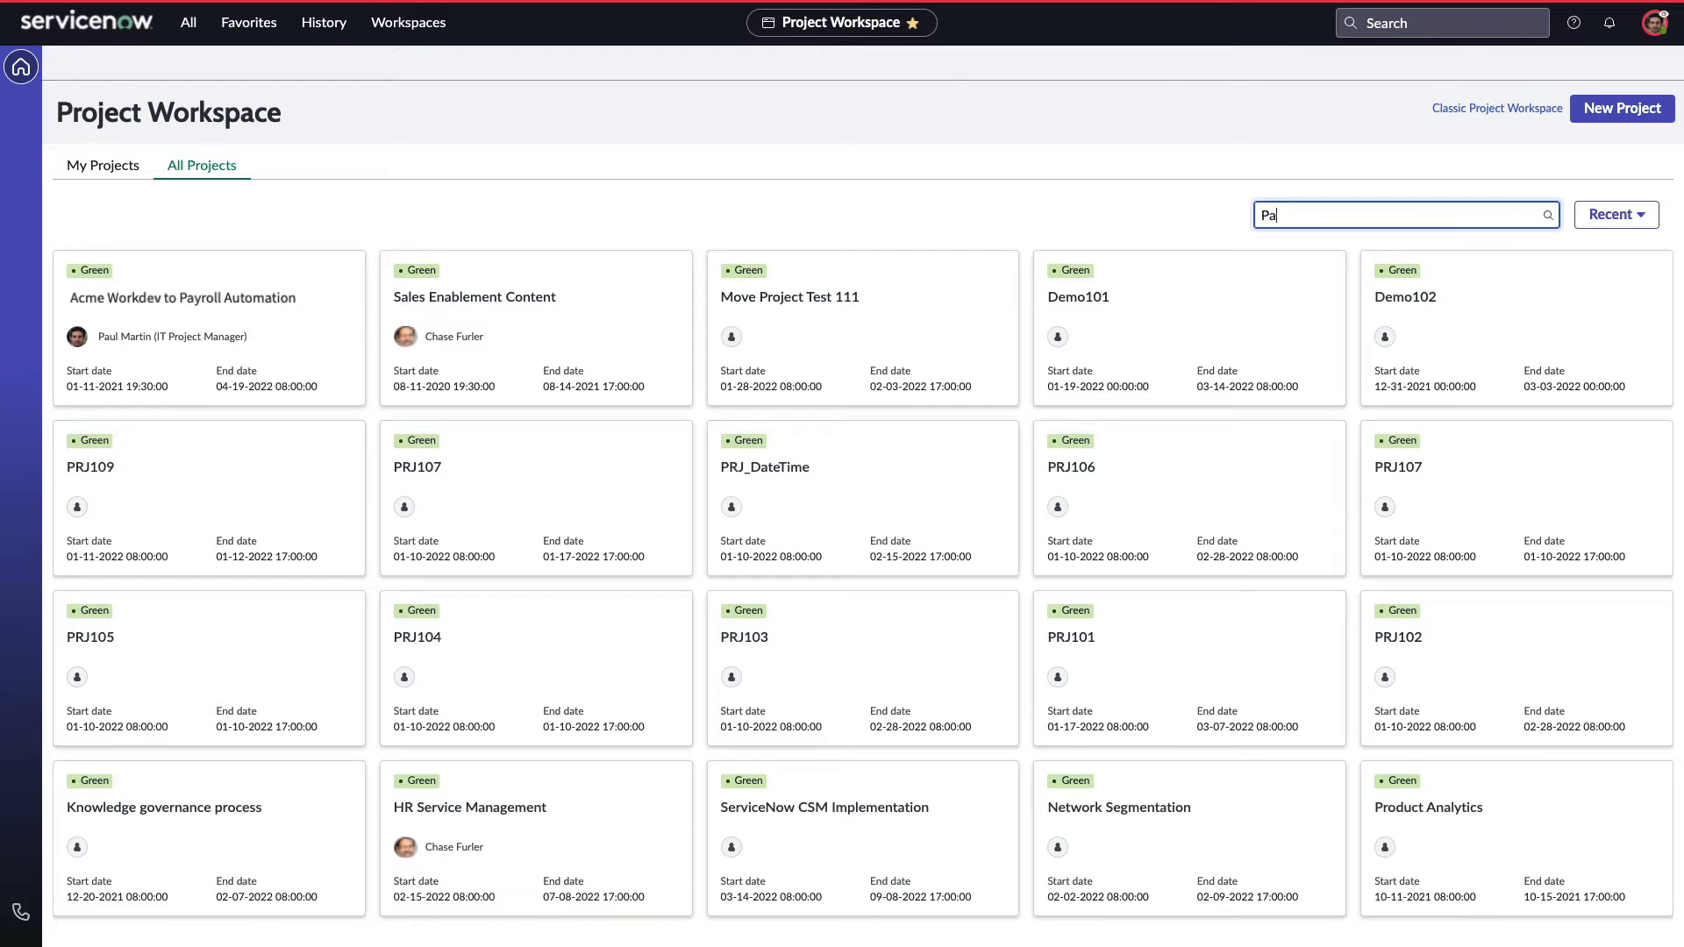
text(Paul Martin)
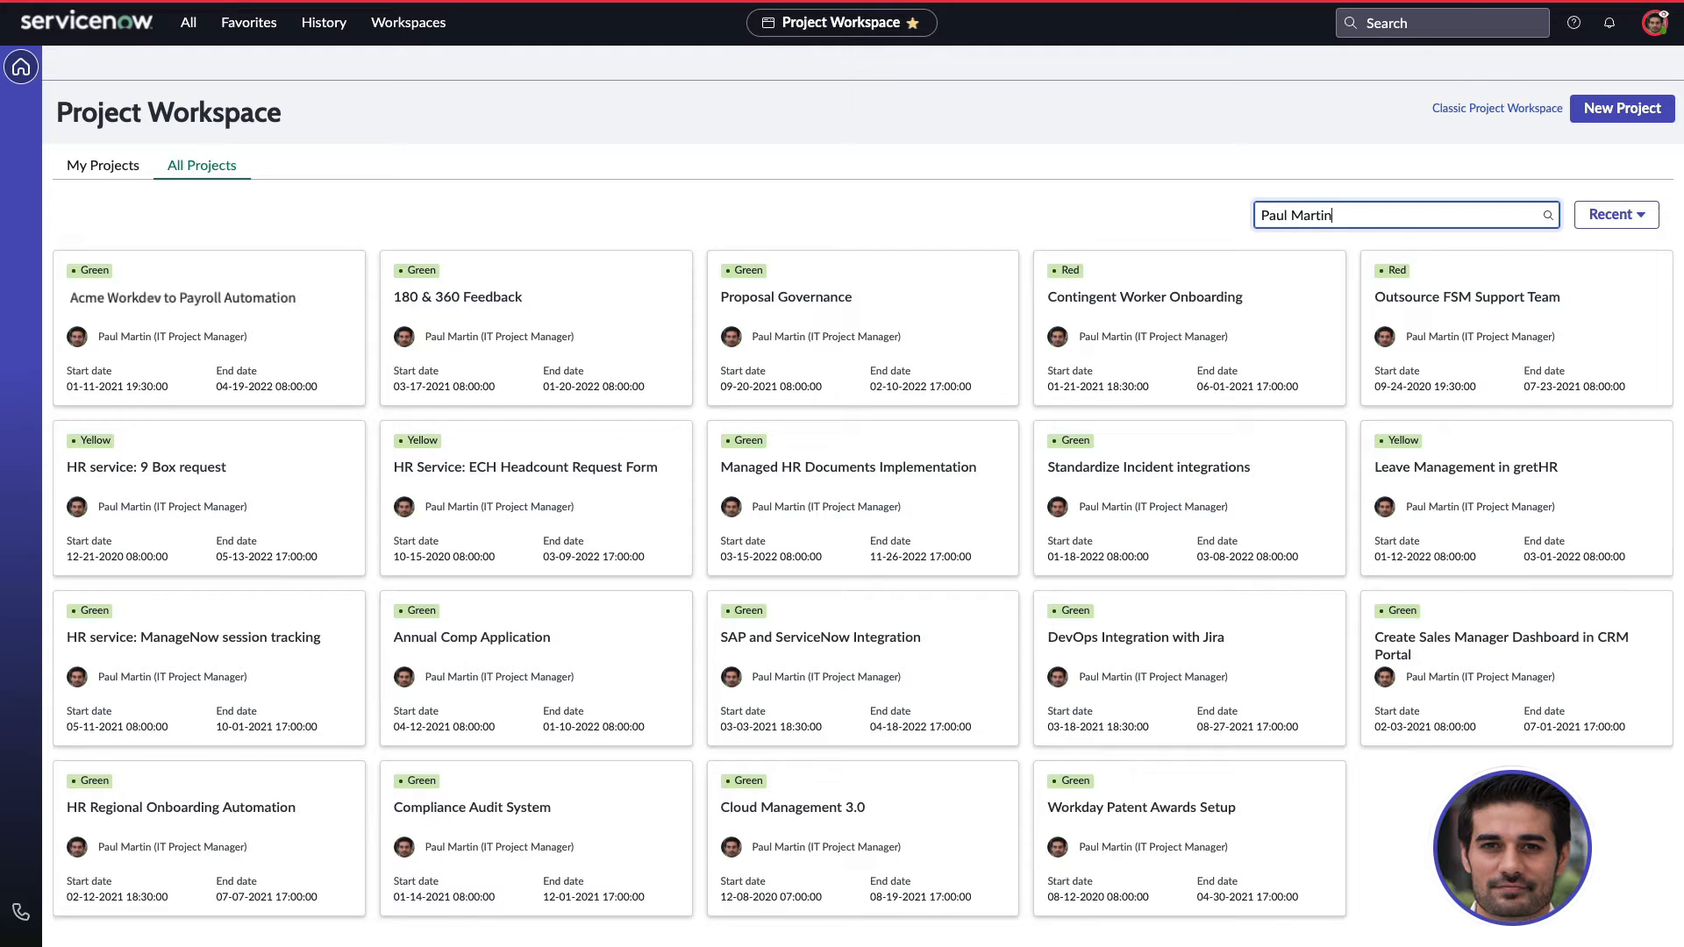
click(1616, 214)
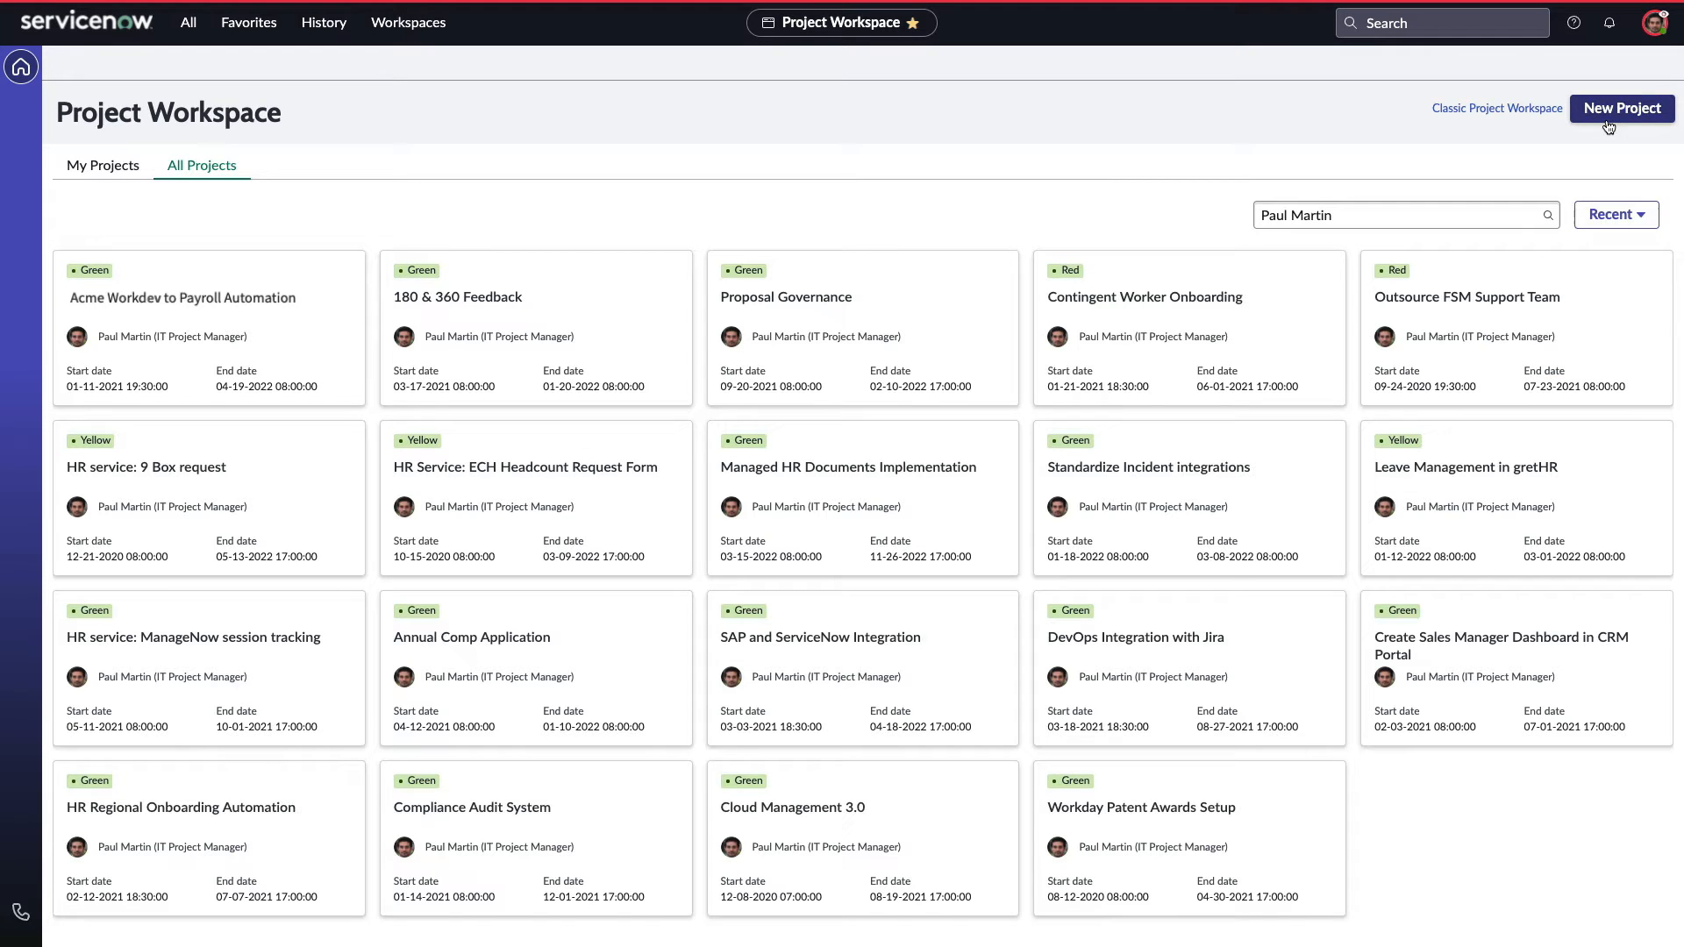
Create 'My New Project' with the default Standard Governance template and return home
click(1621, 107)
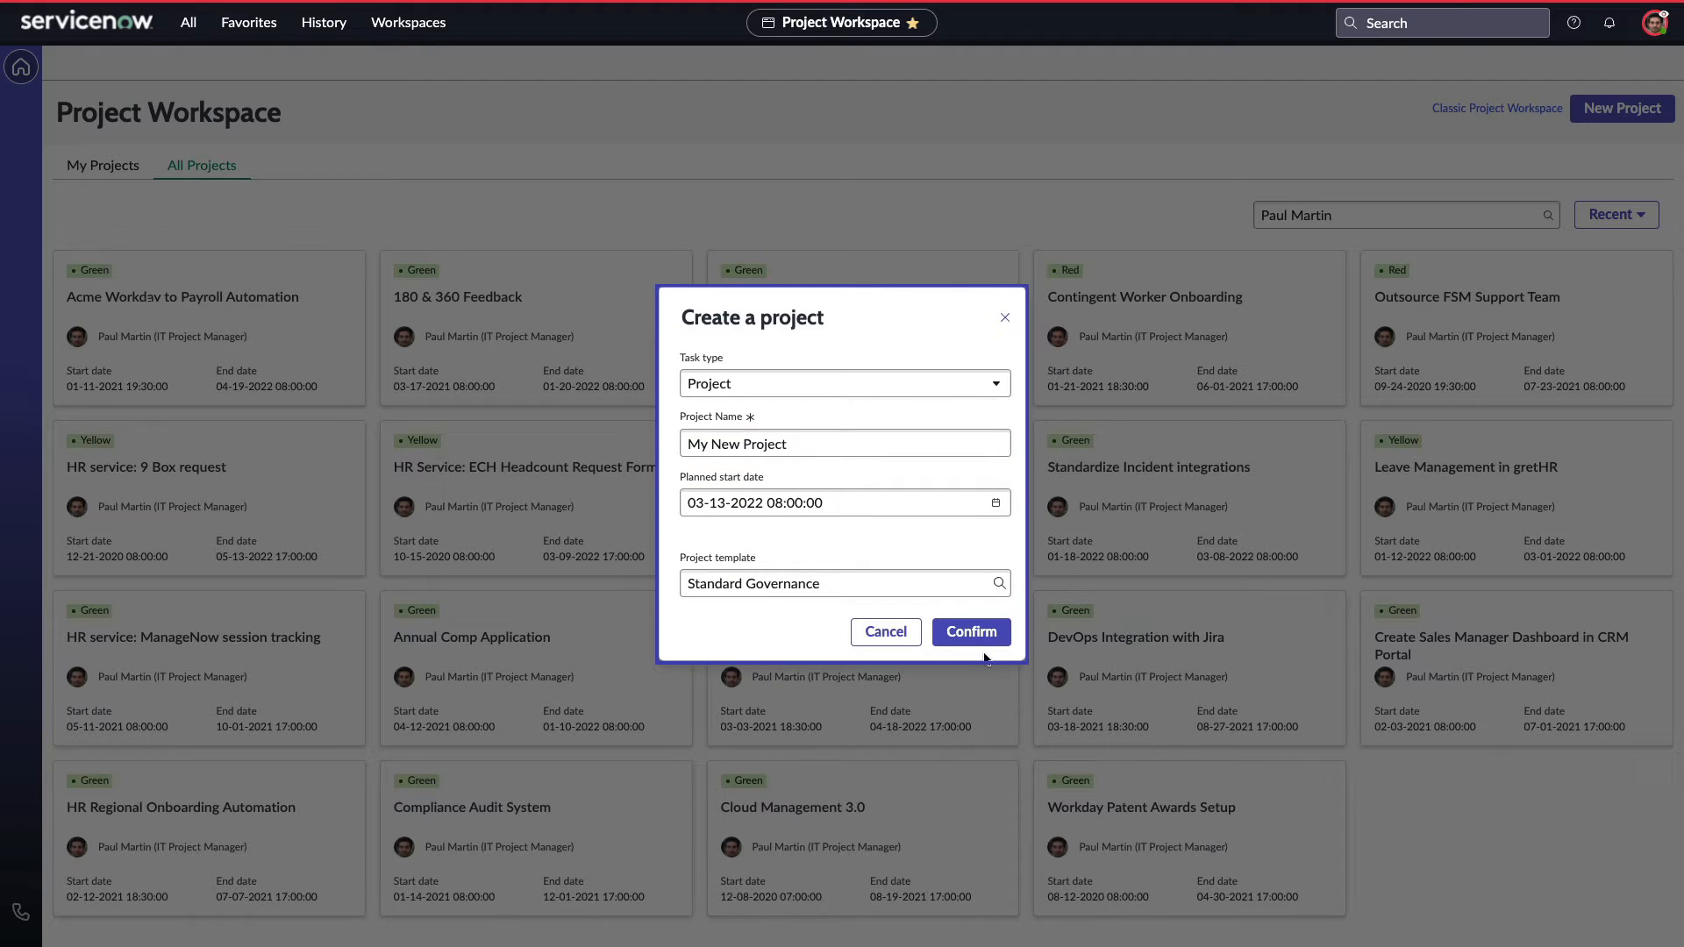
click(970, 631)
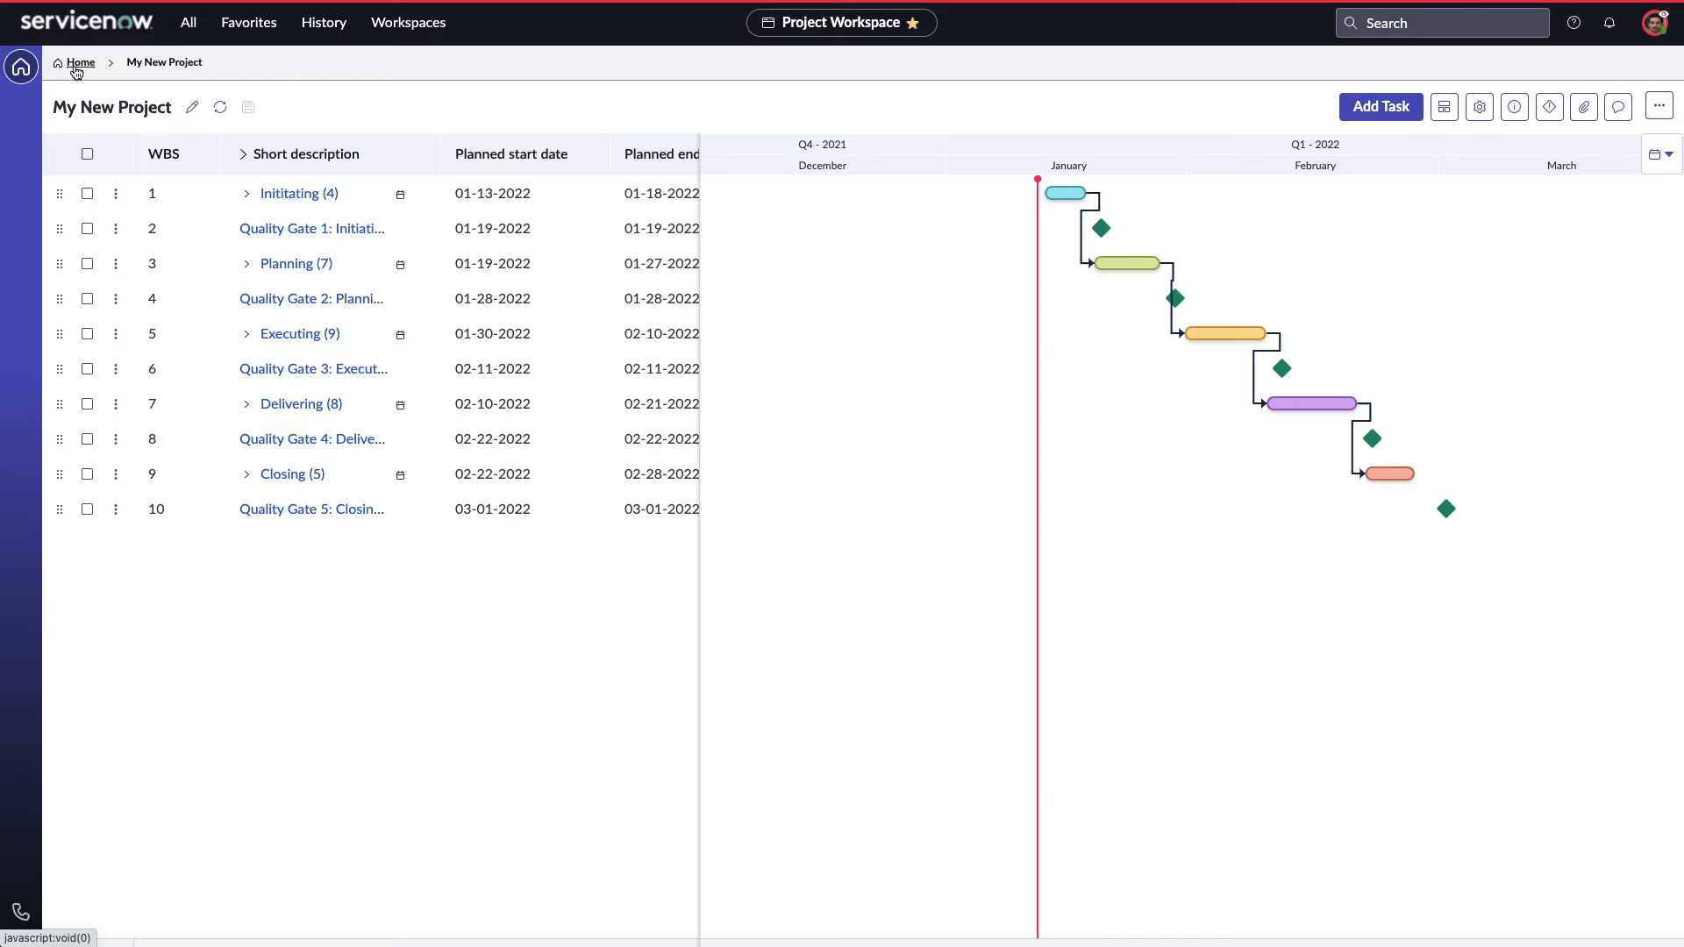
click(81, 63)
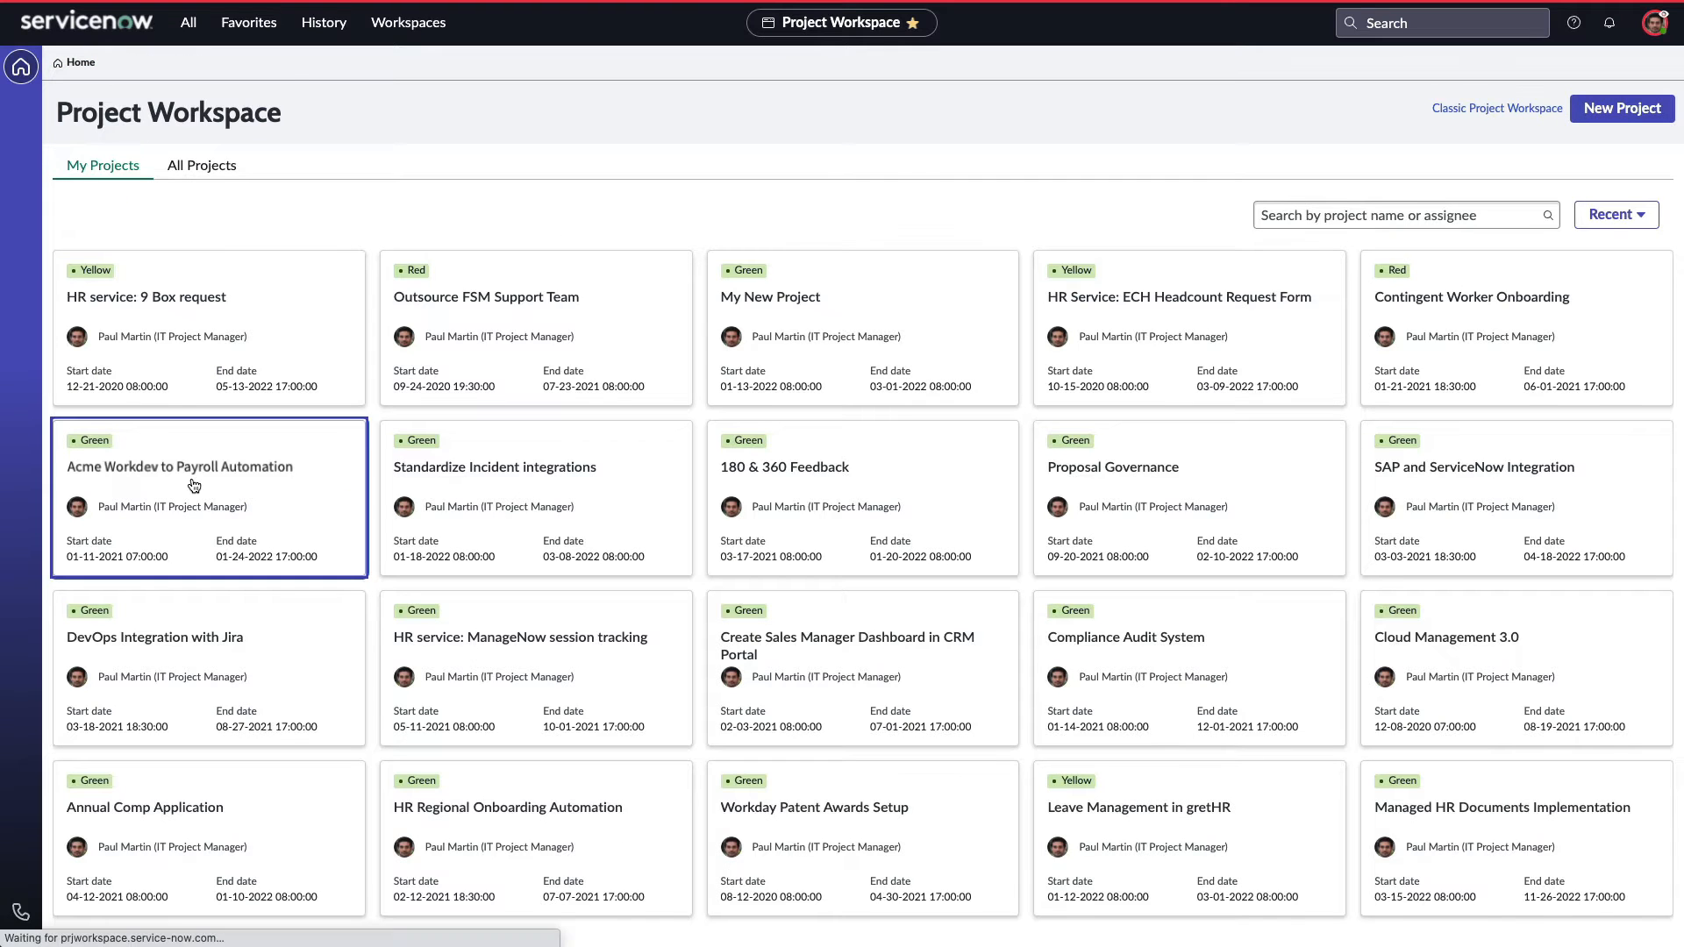
Open the Acme Workdev to Payroll Automation plan and expand its Initiating phase
click(179, 467)
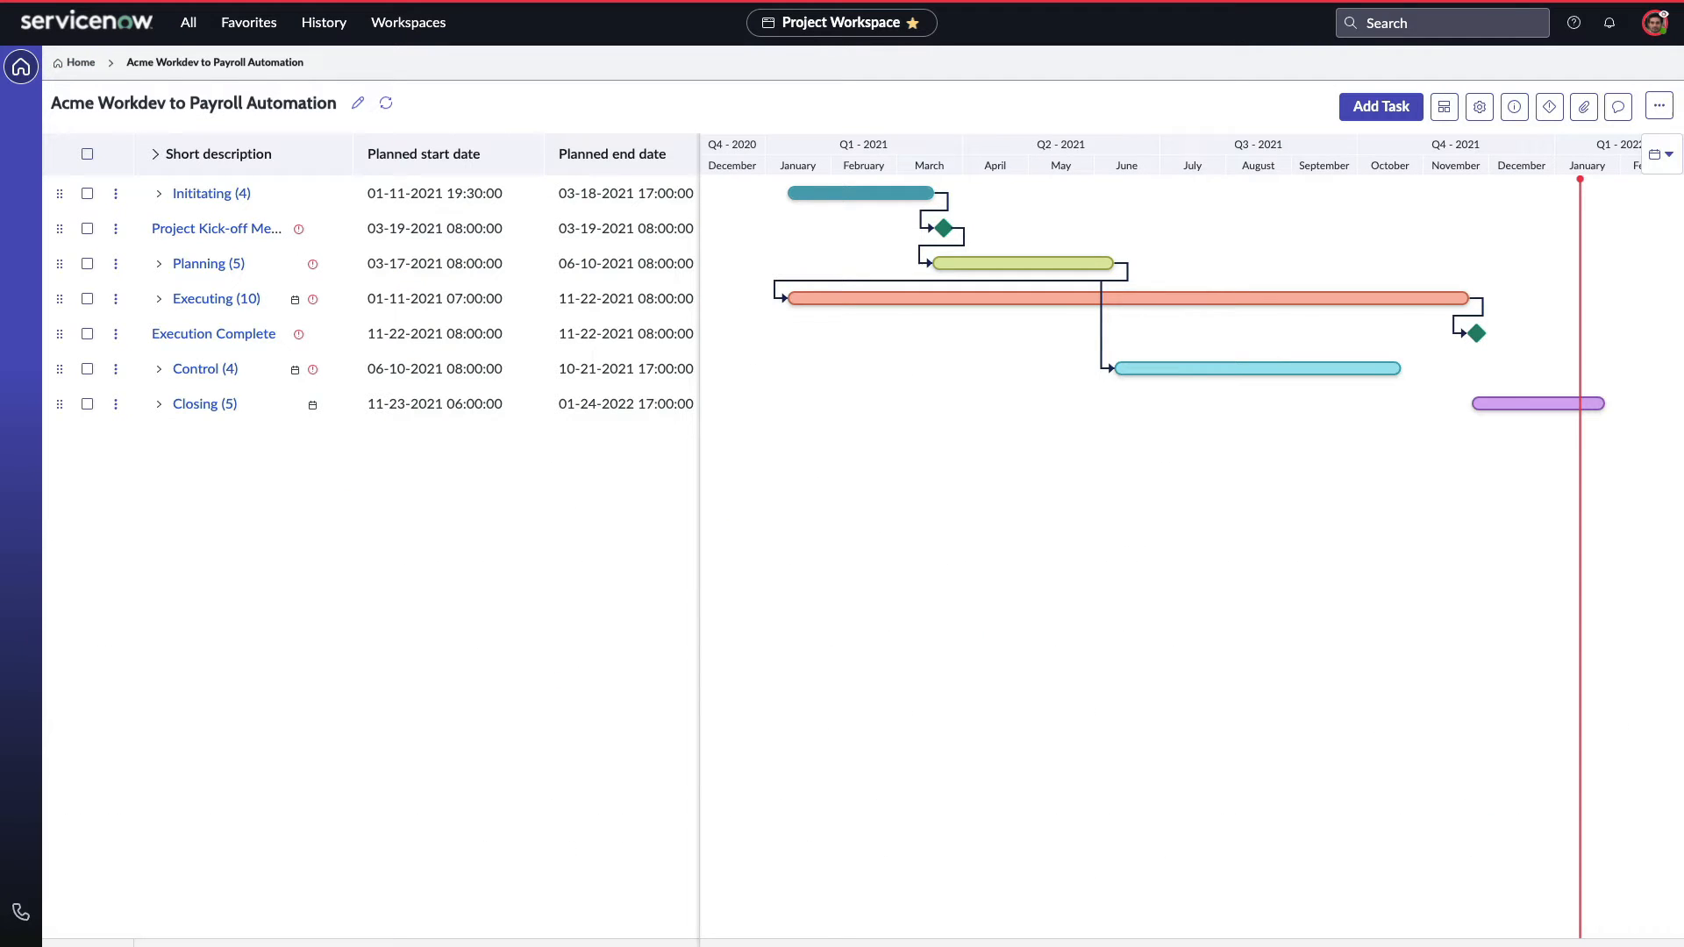
click(158, 193)
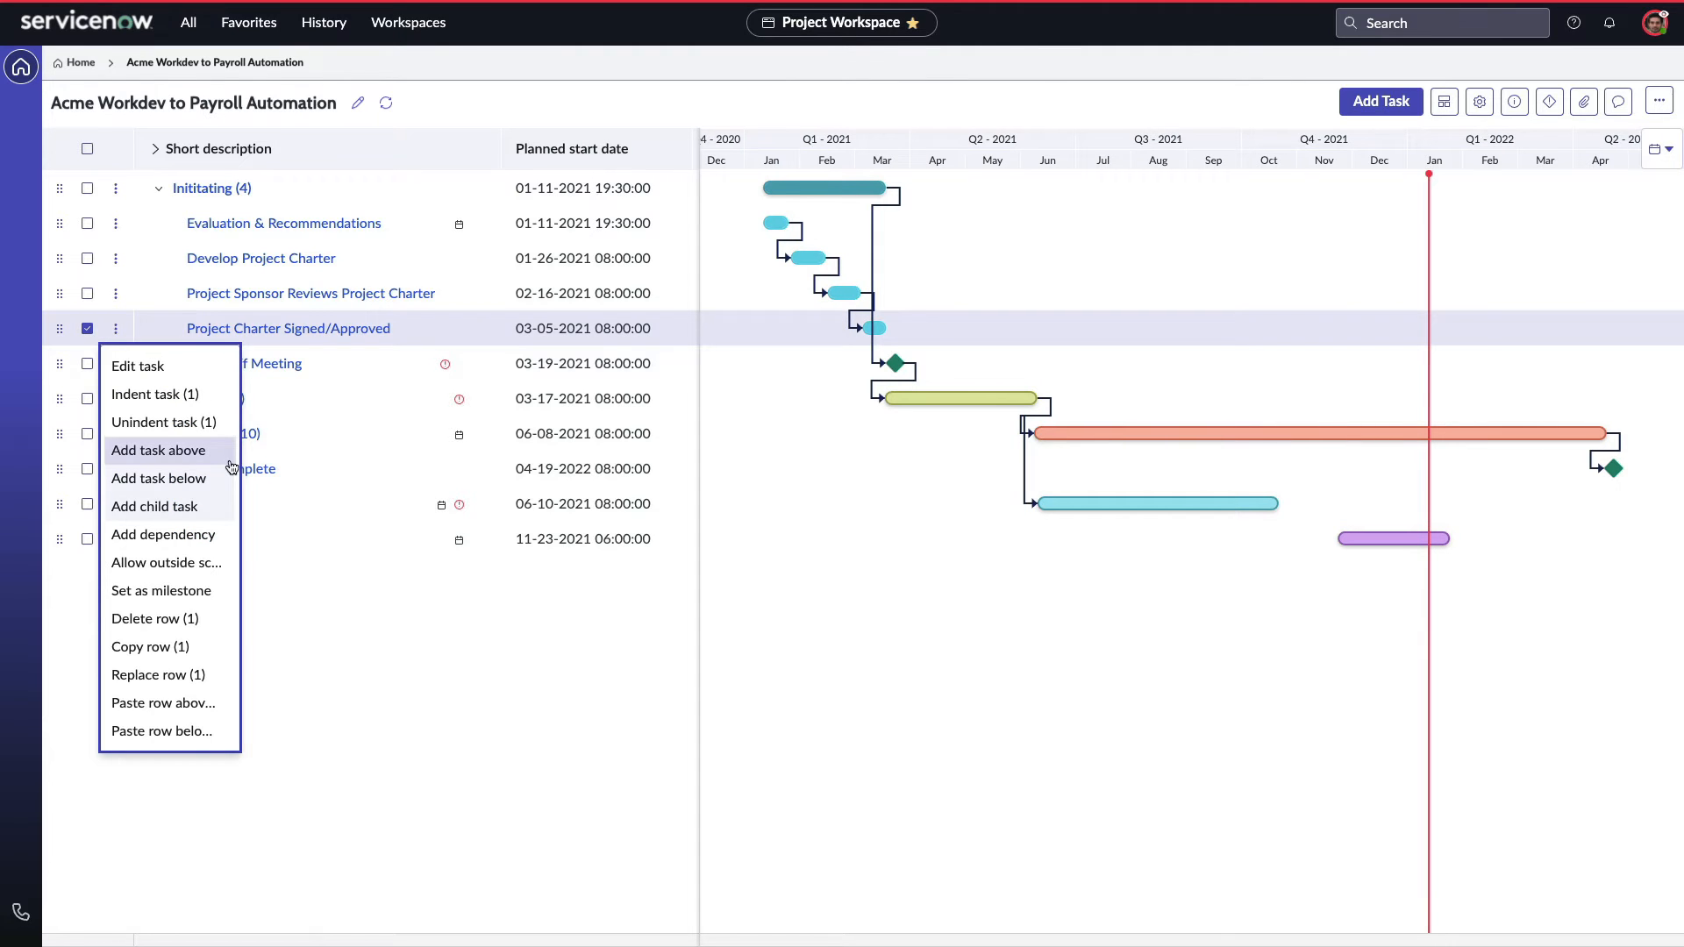
mouse_move(151, 647)
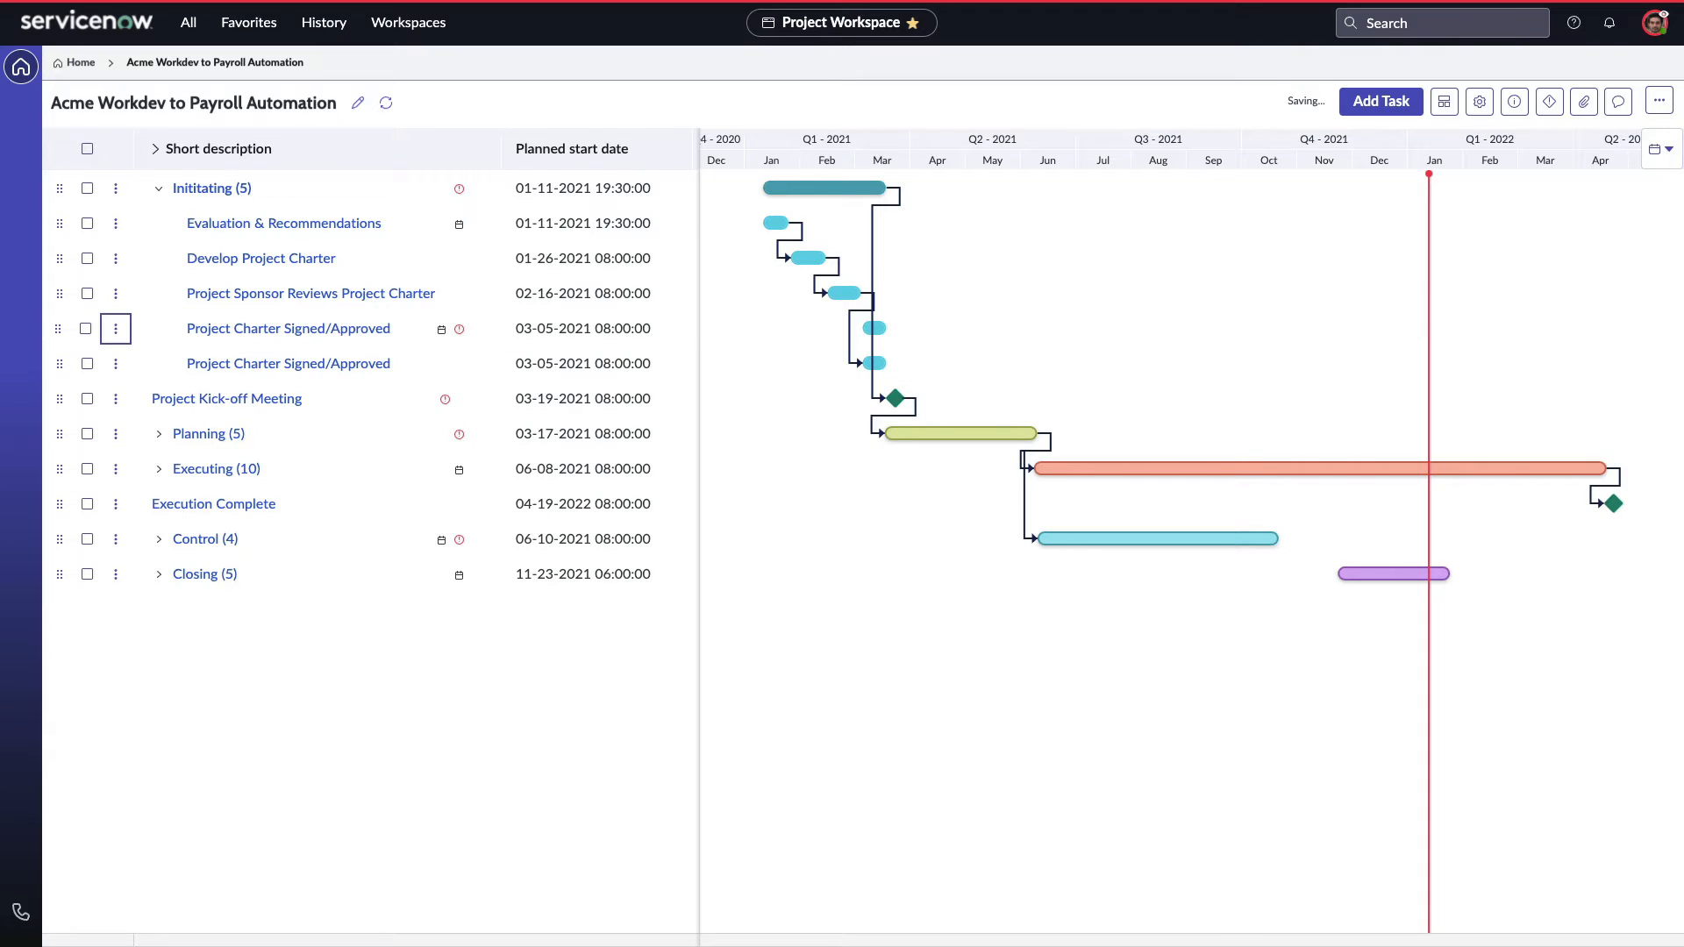
Rename the duplicated Project Charter task to 'Project Budget Approved' and update it
click(115, 328)
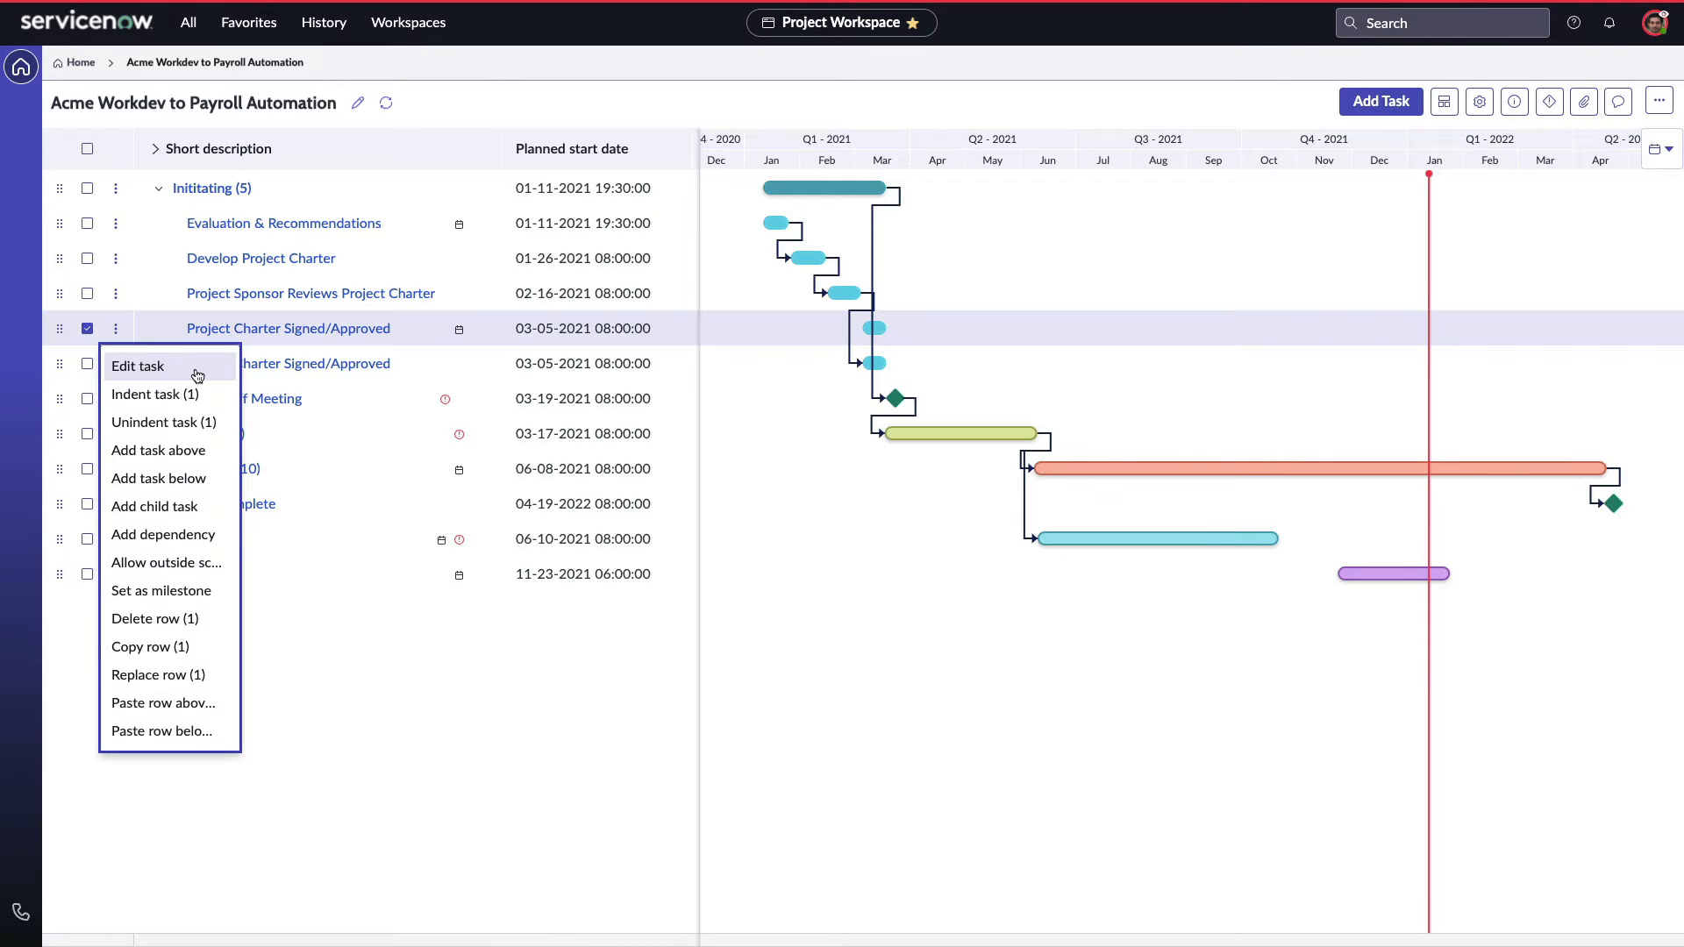
click(139, 366)
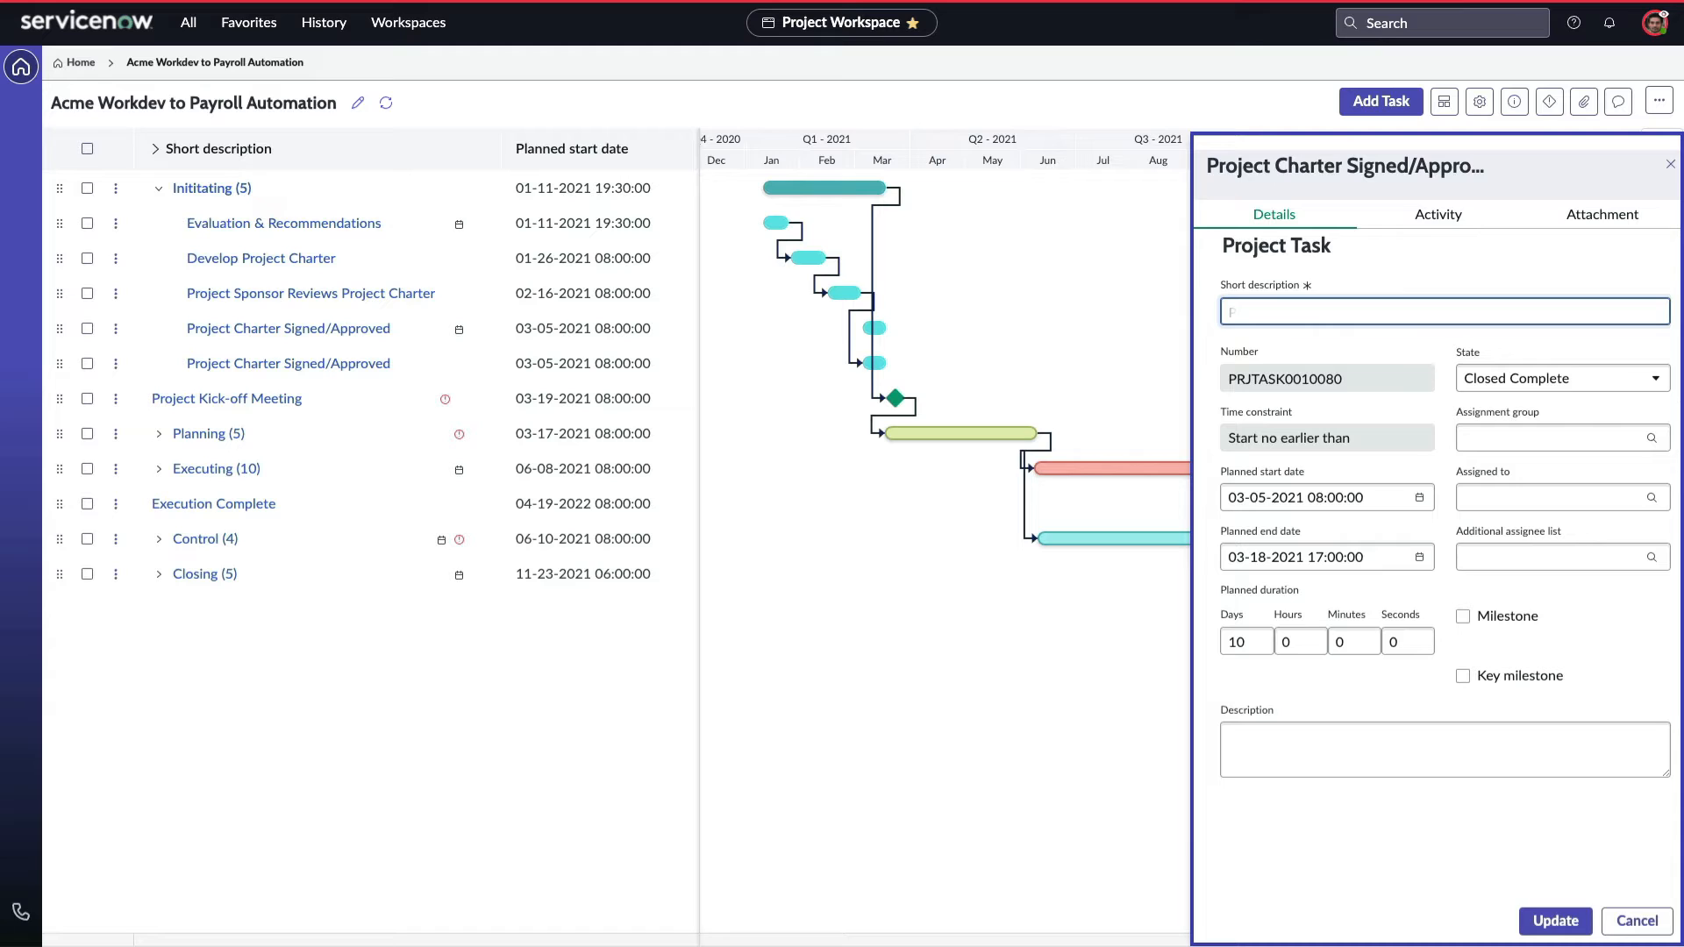
text(Project Budget Approved)
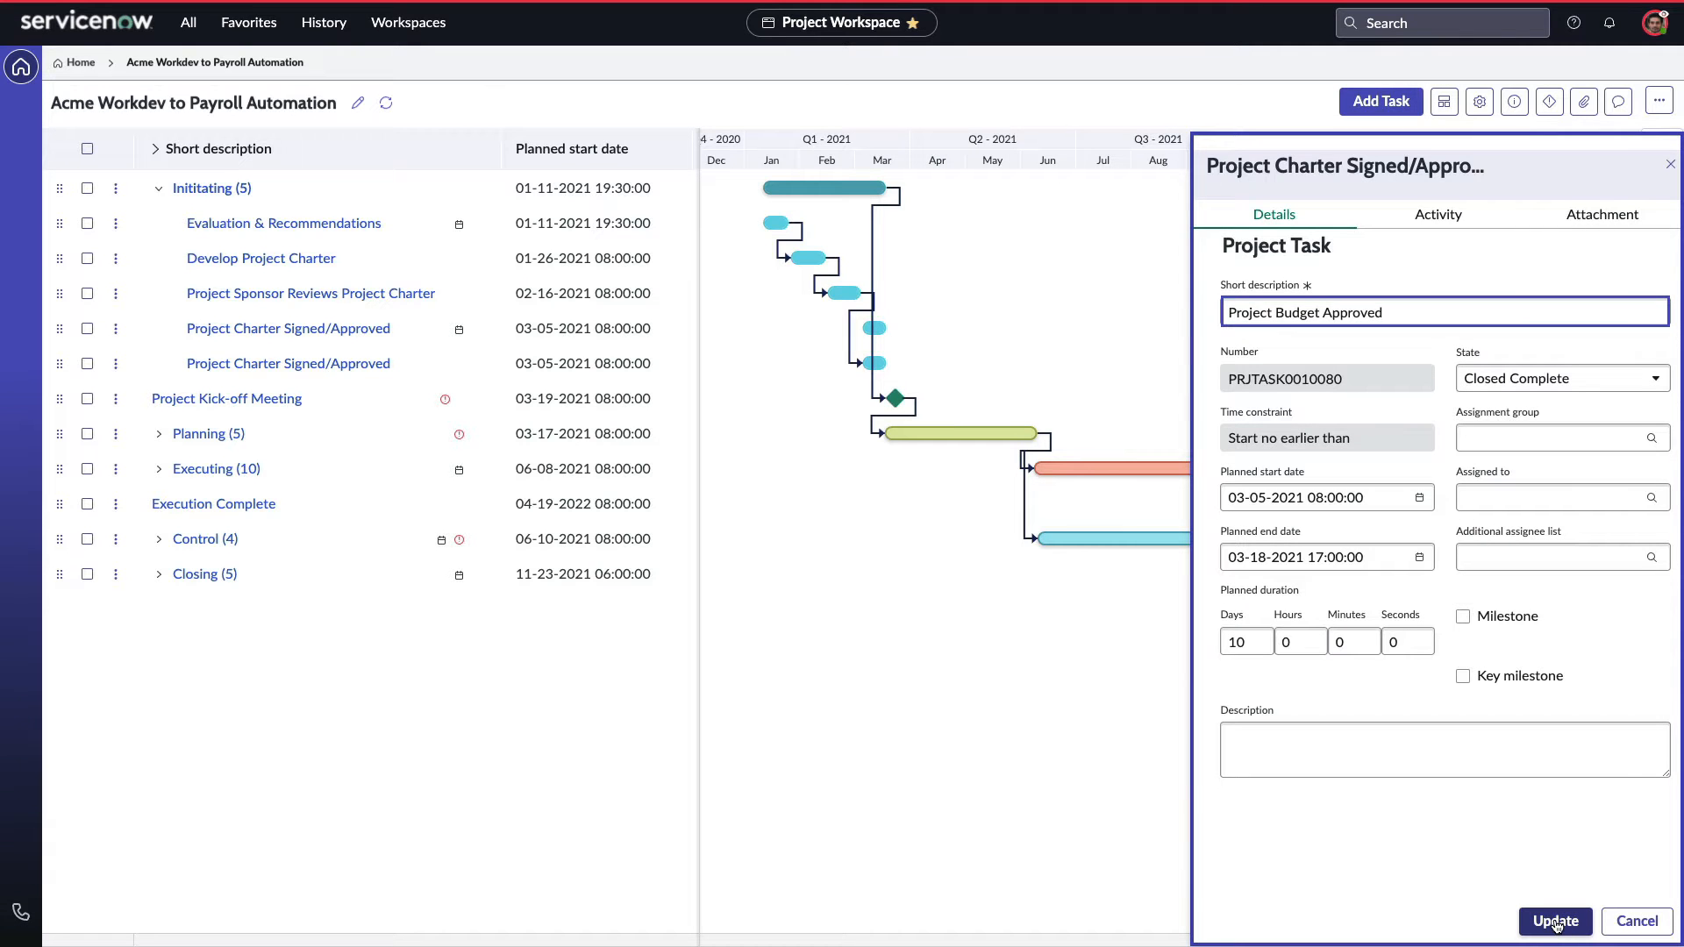
click(1552, 921)
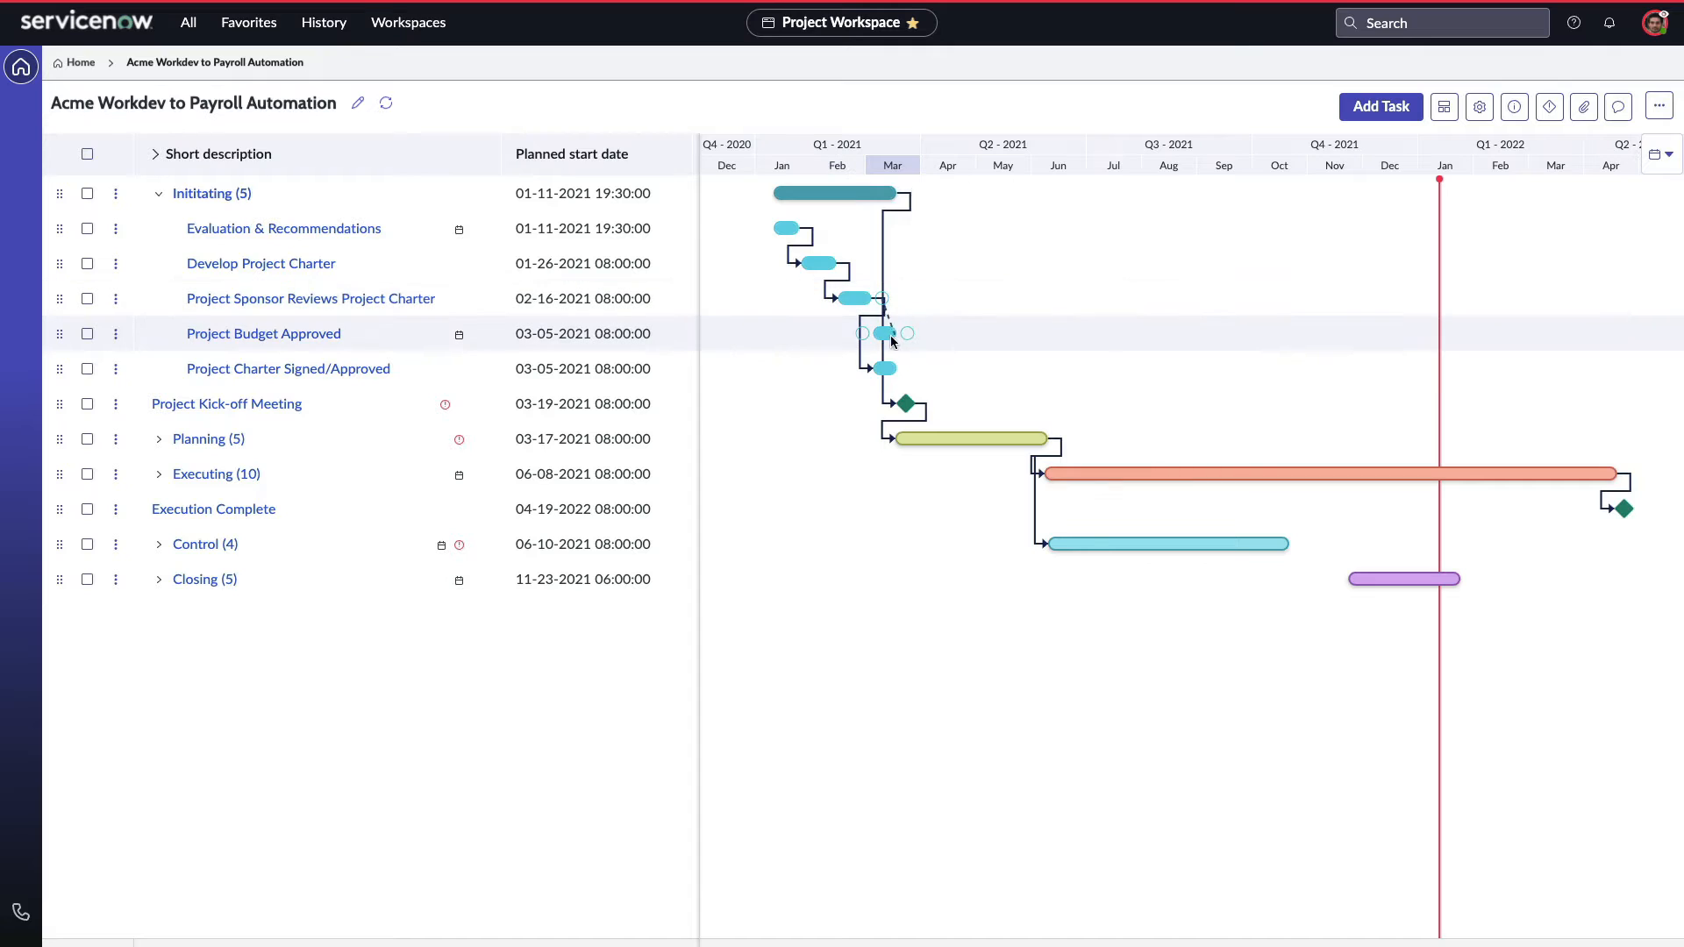
mouse_move(882, 333)
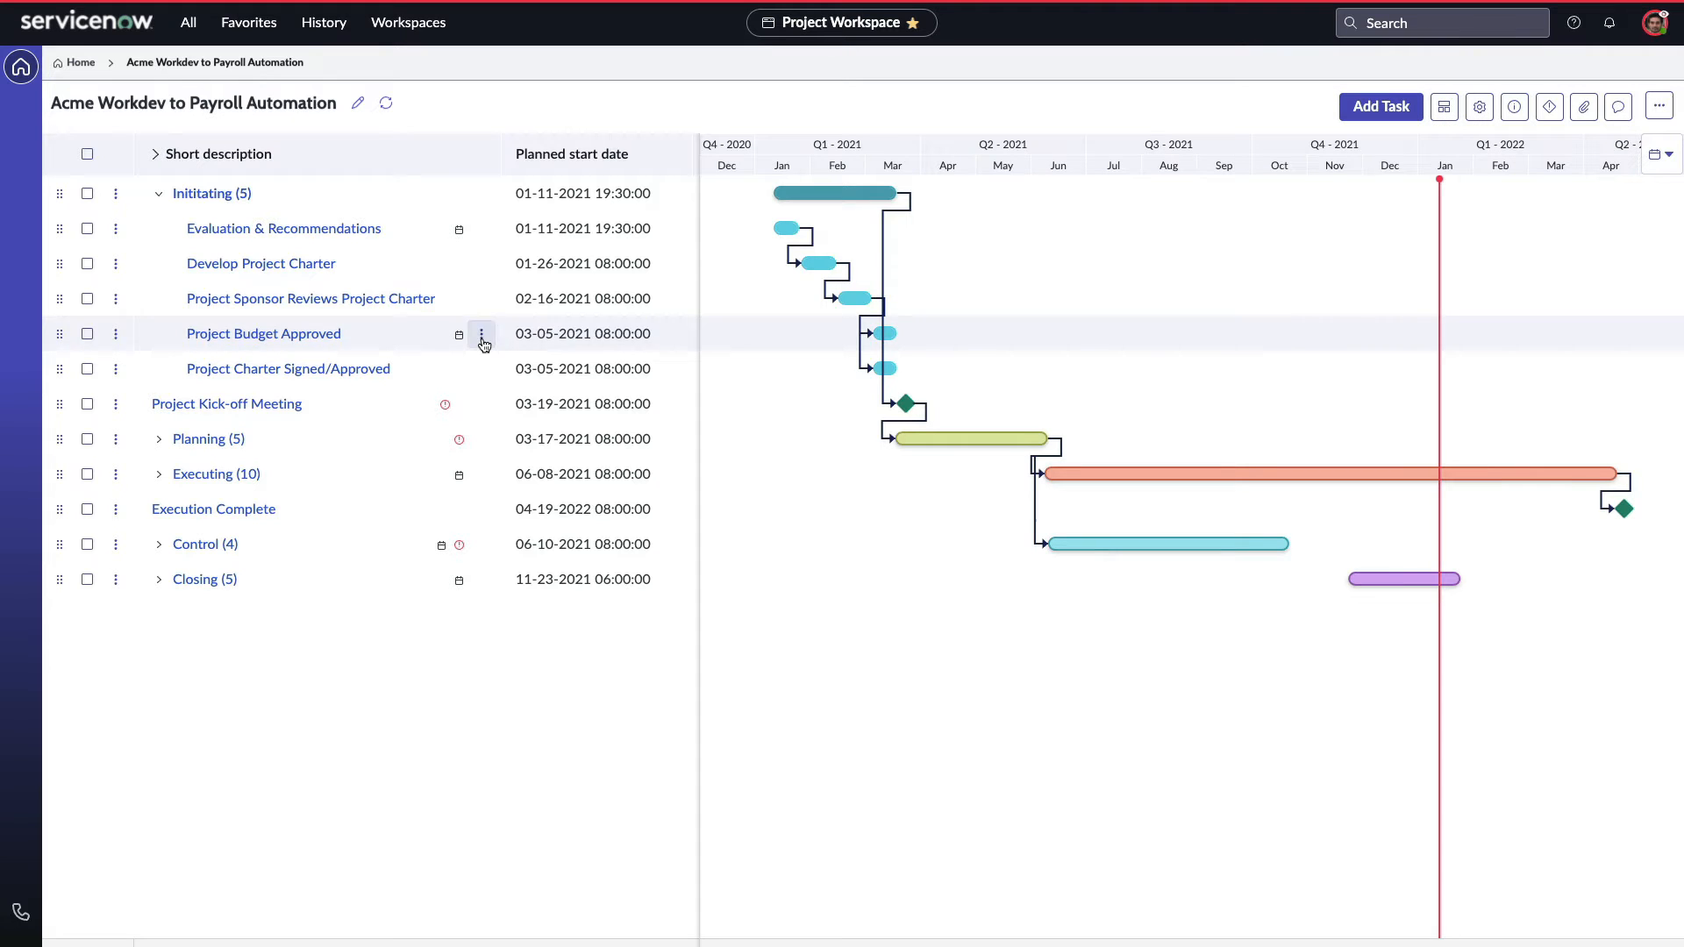
Widen the task grid so end date, duration, constraint, dependency and state show
click(481, 334)
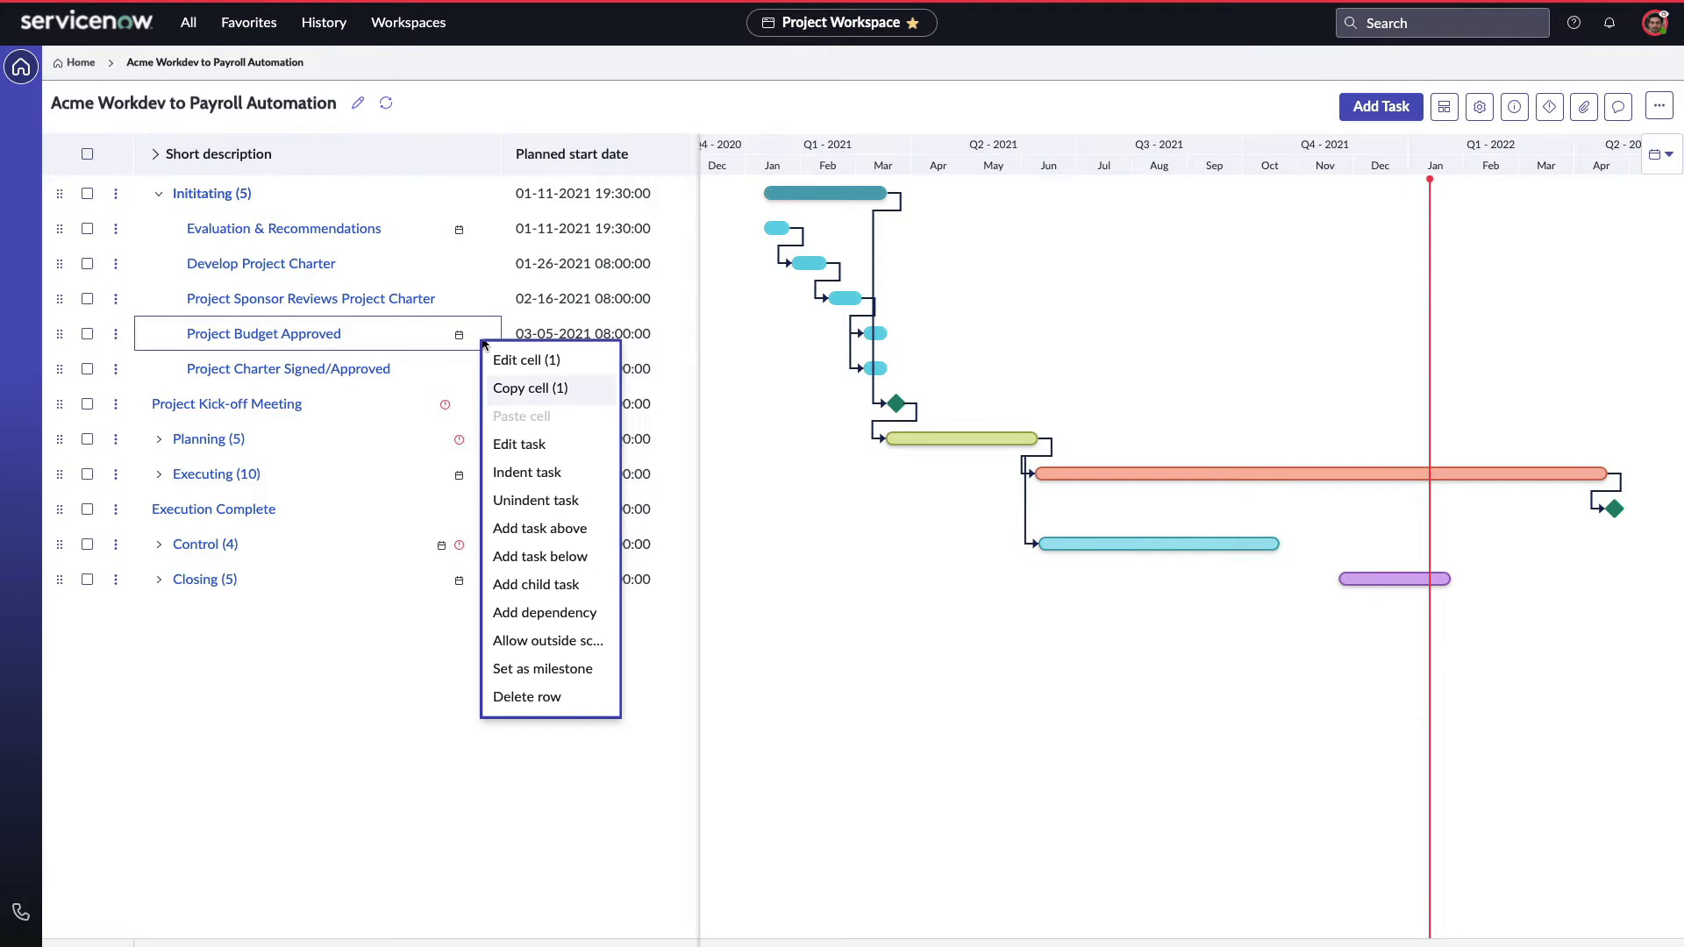
mouse_move(544, 612)
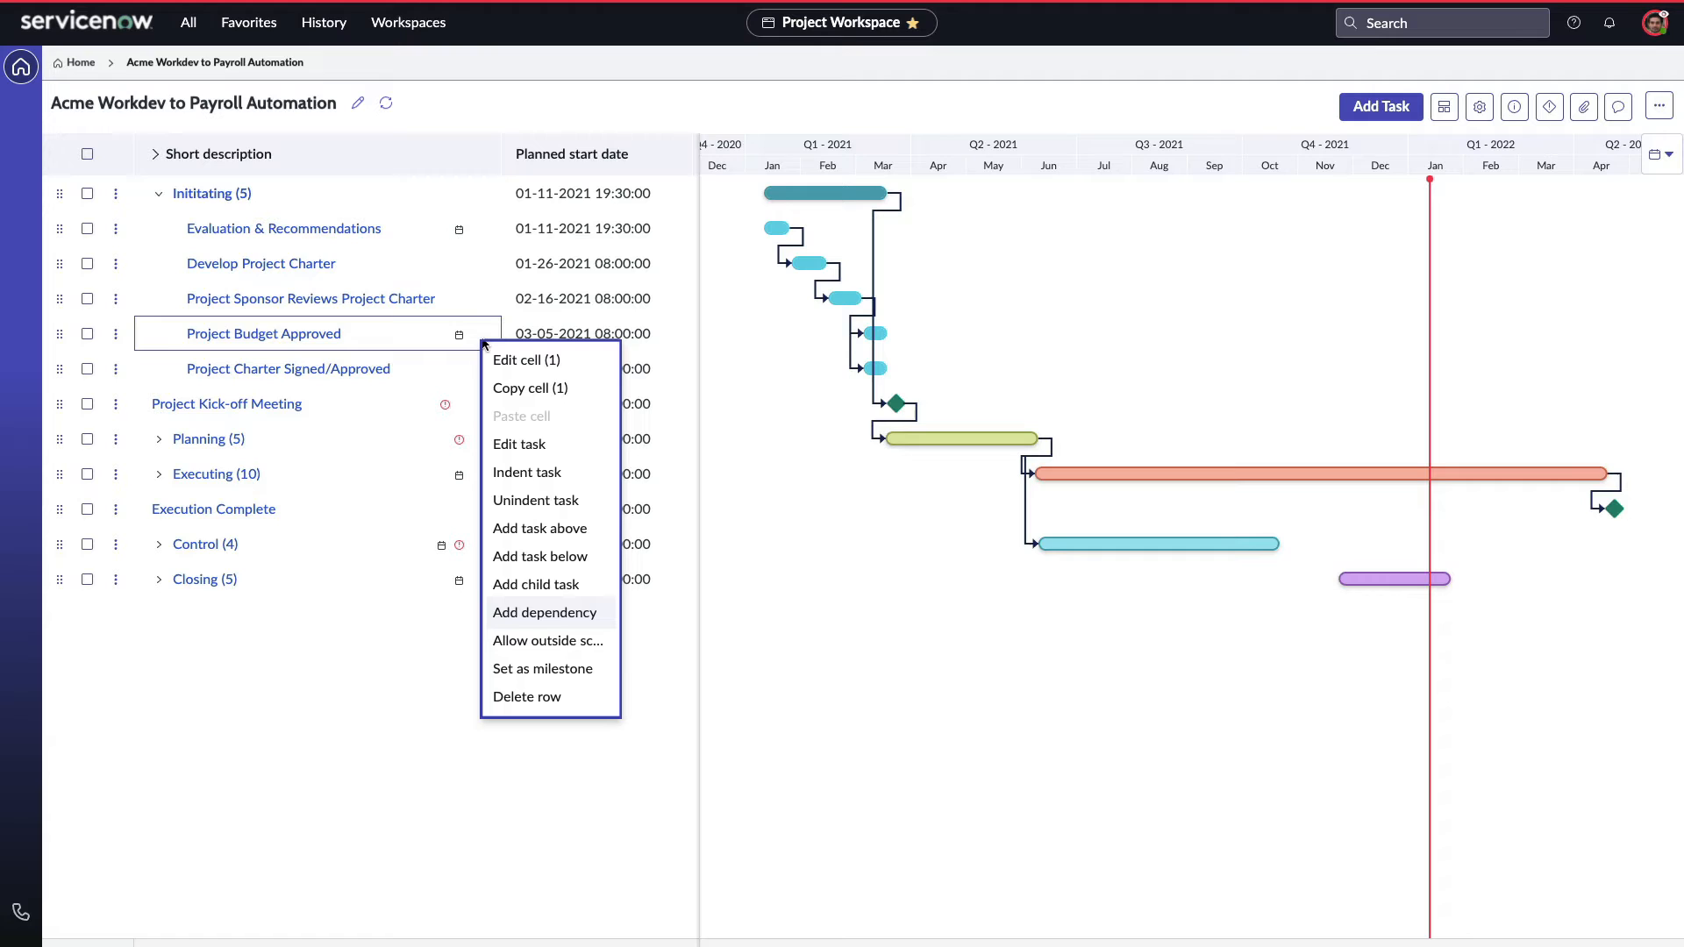
mouse_move(549, 668)
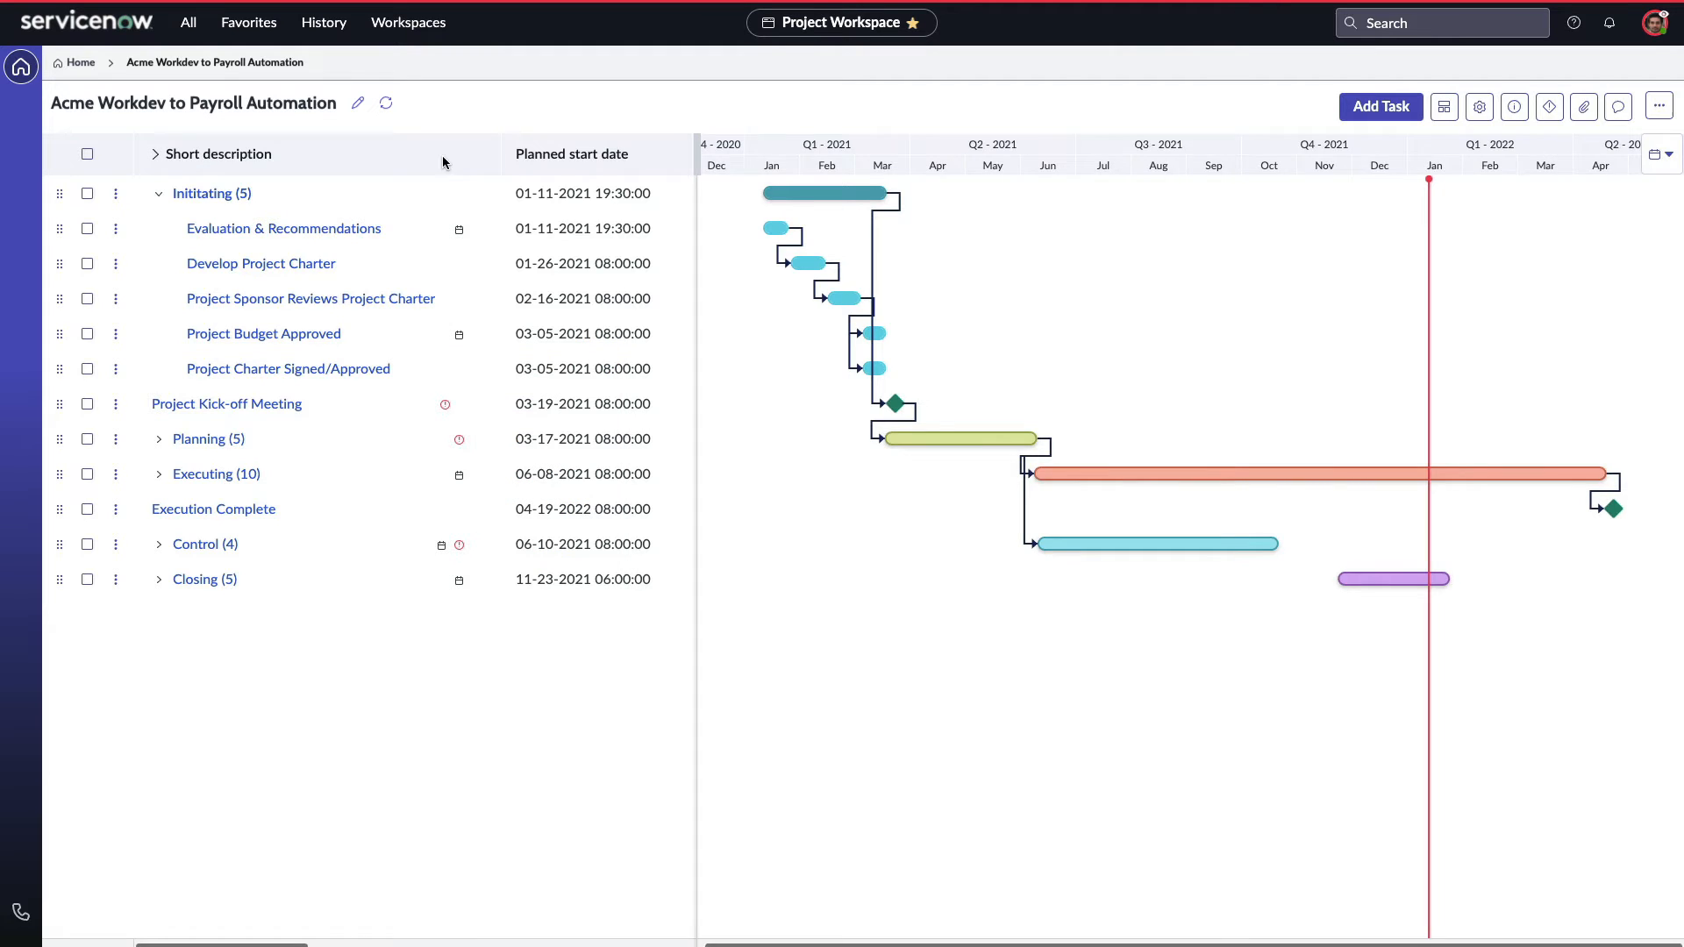
click(1658, 154)
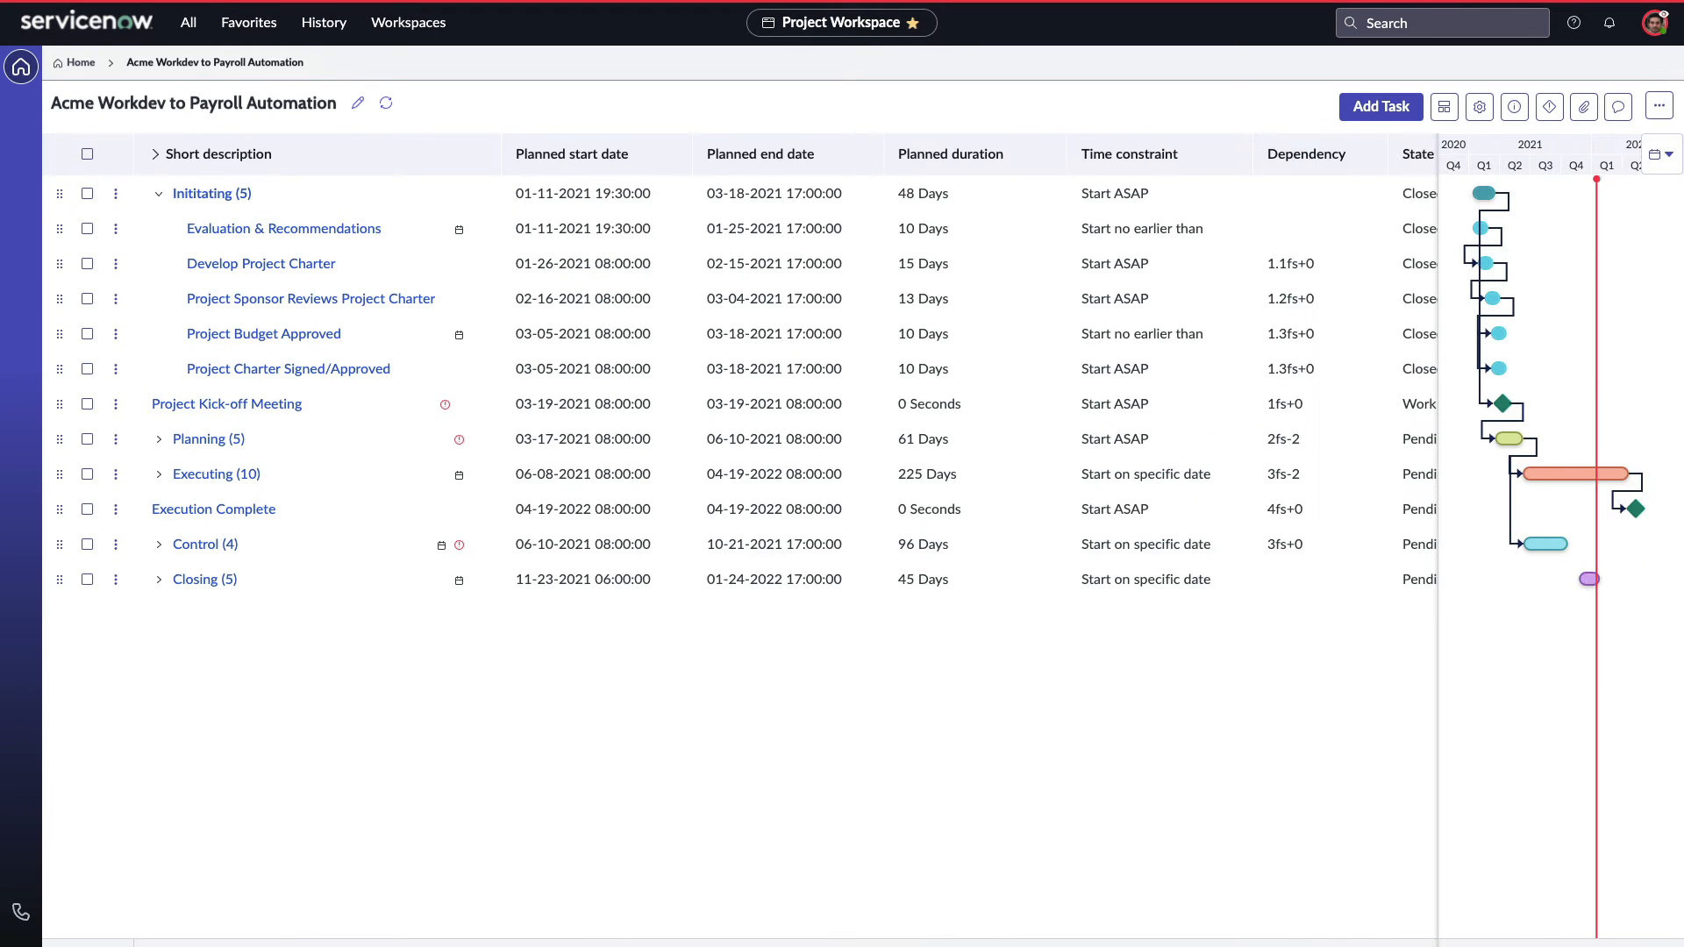
Personalize grid columns, toggling WBS and adding Assigned to beside task names
click(1479, 107)
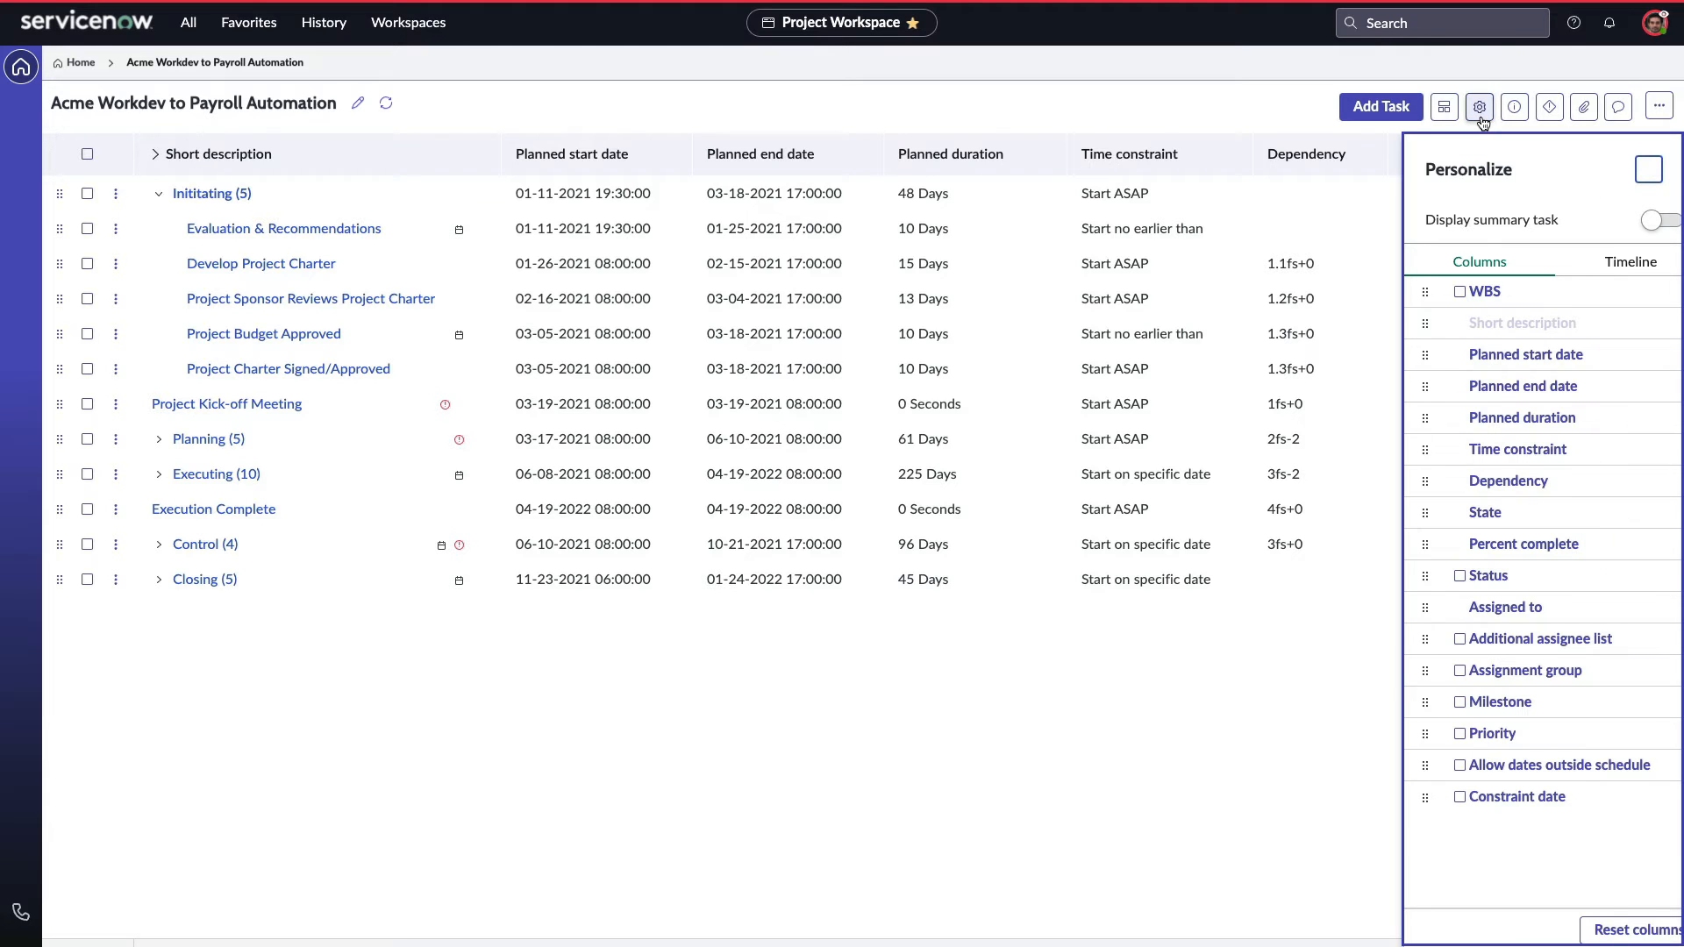
click(1461, 291)
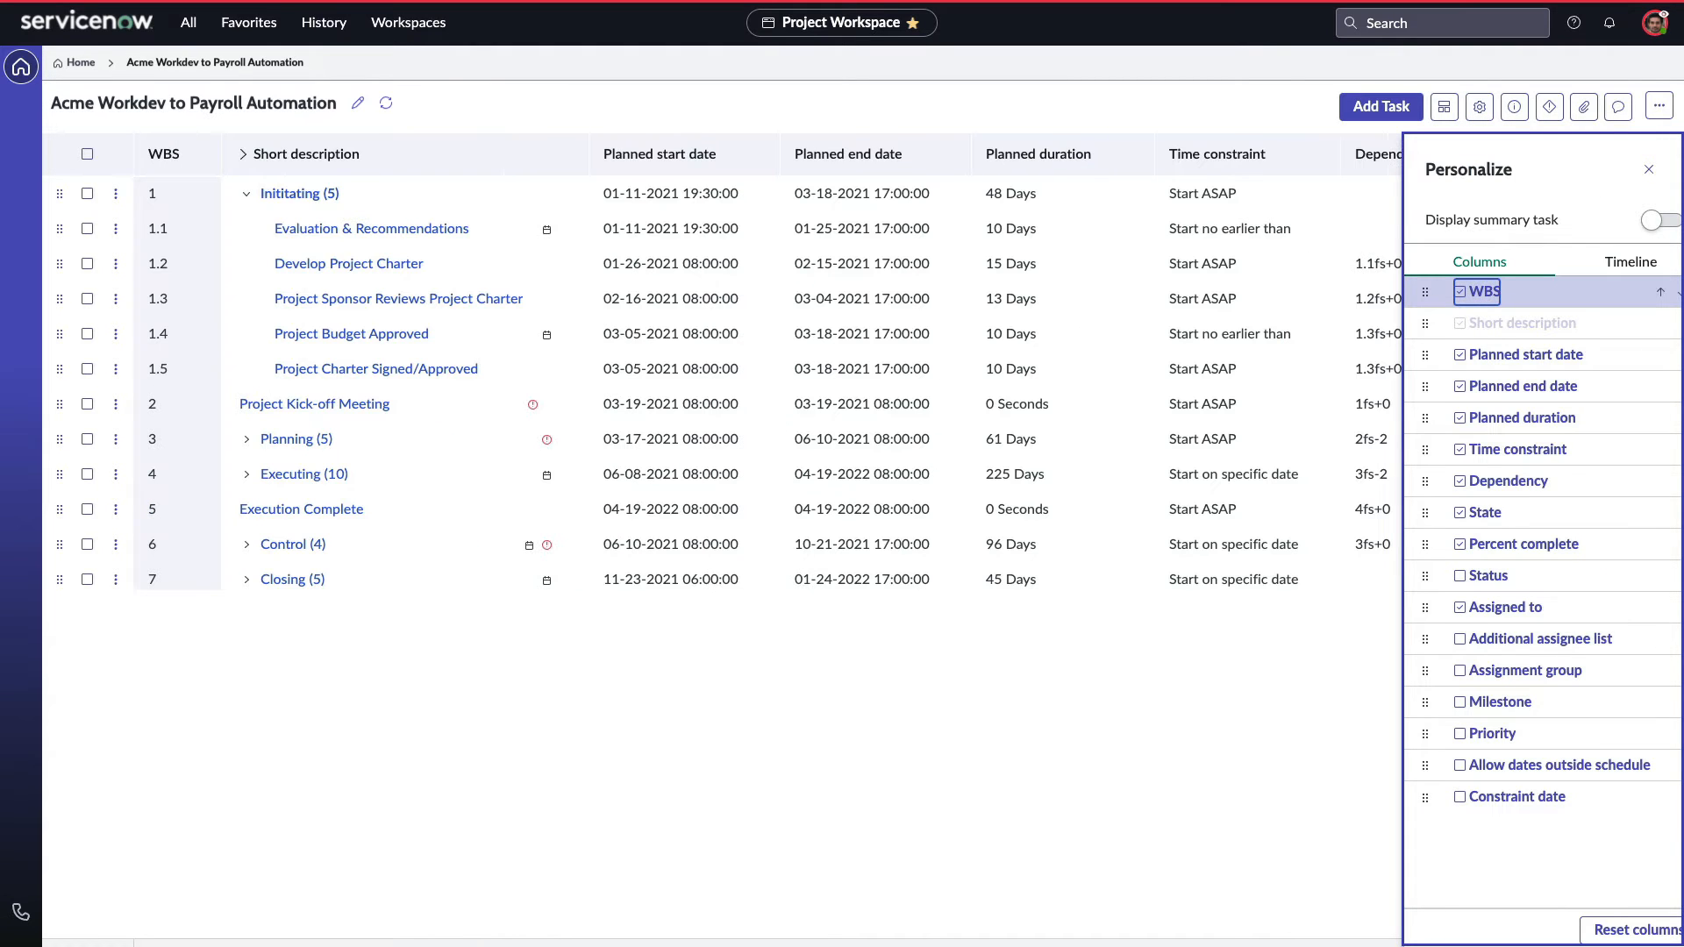
click(1461, 292)
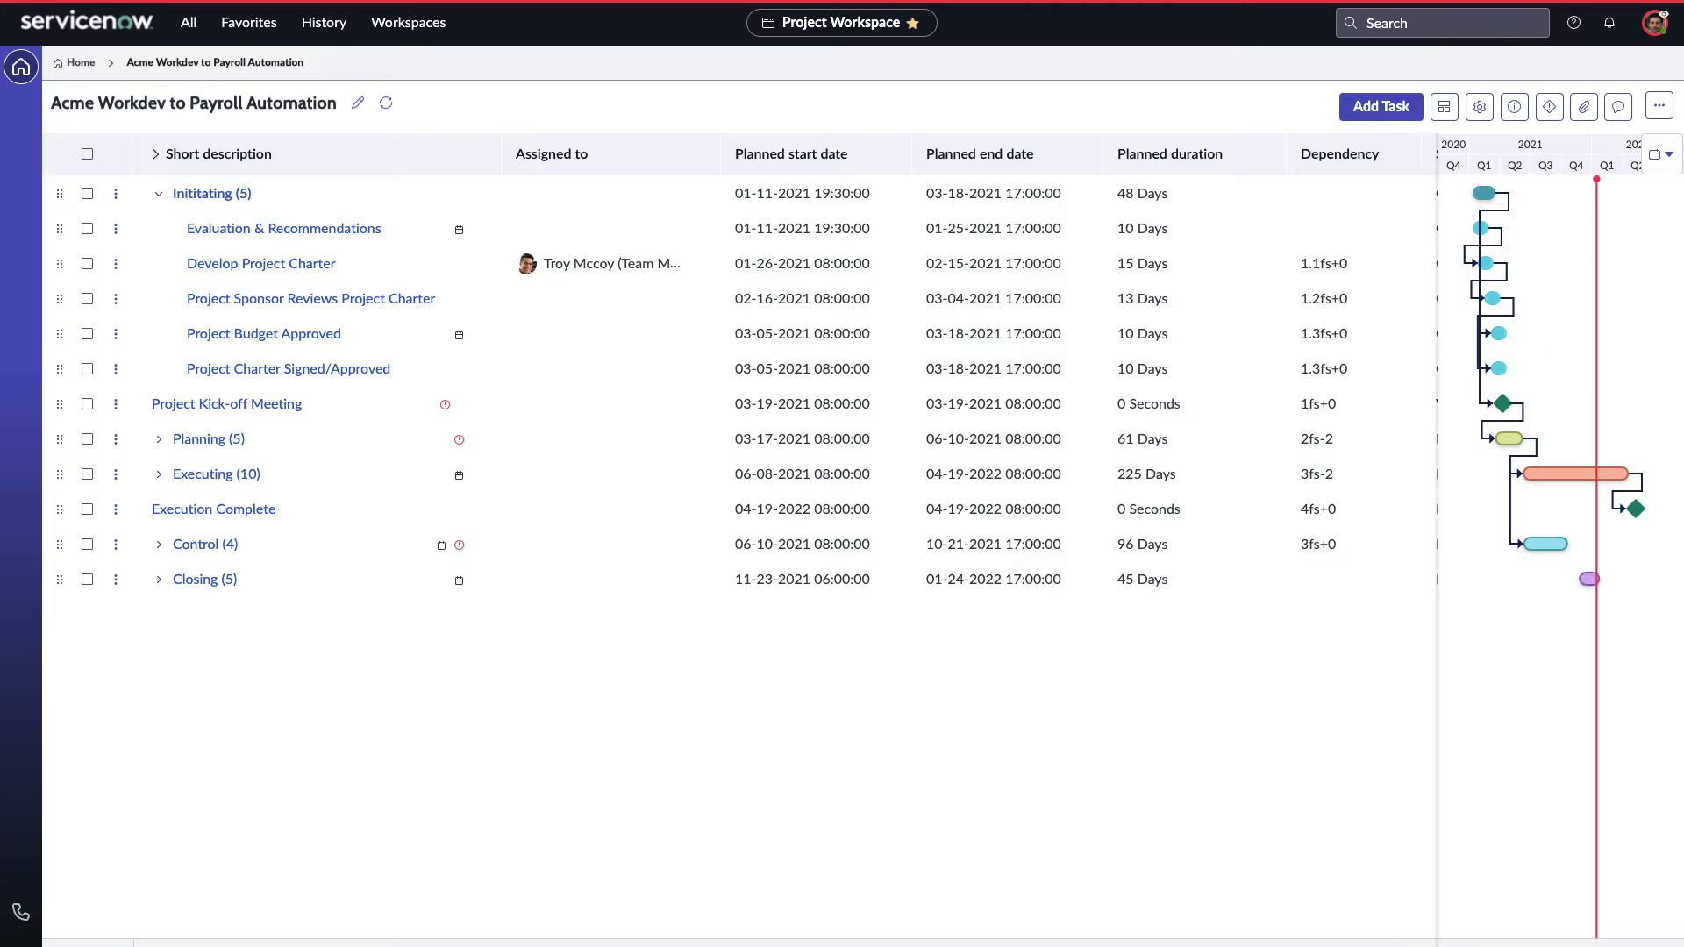
text(Ch)
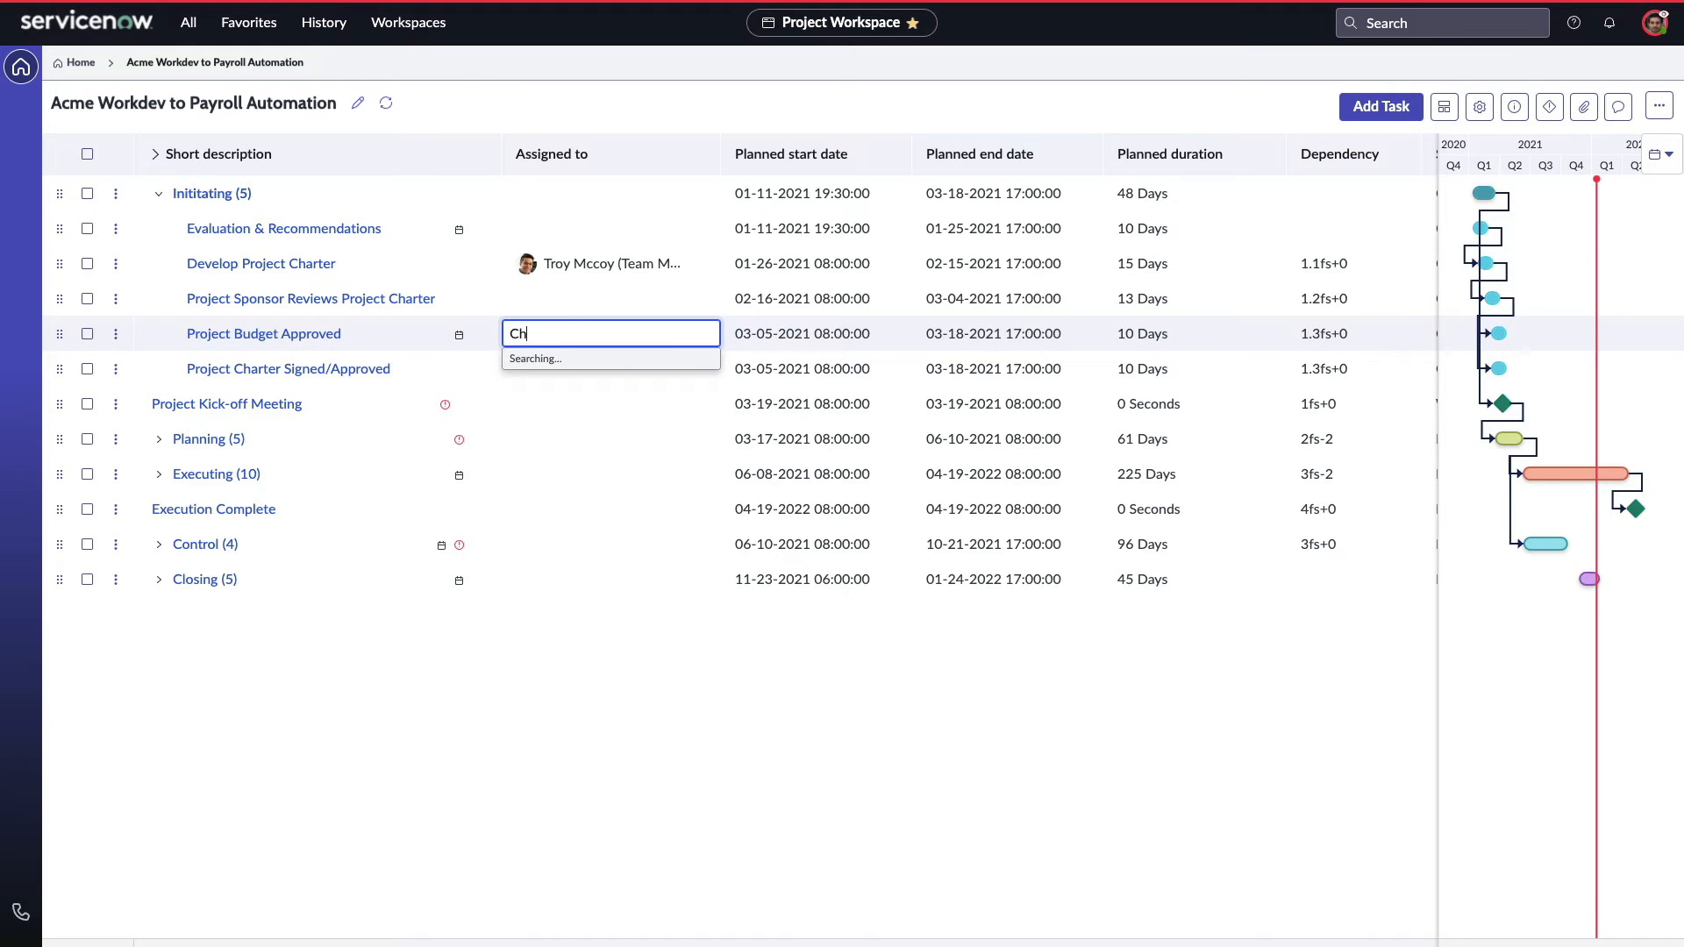
click(611, 332)
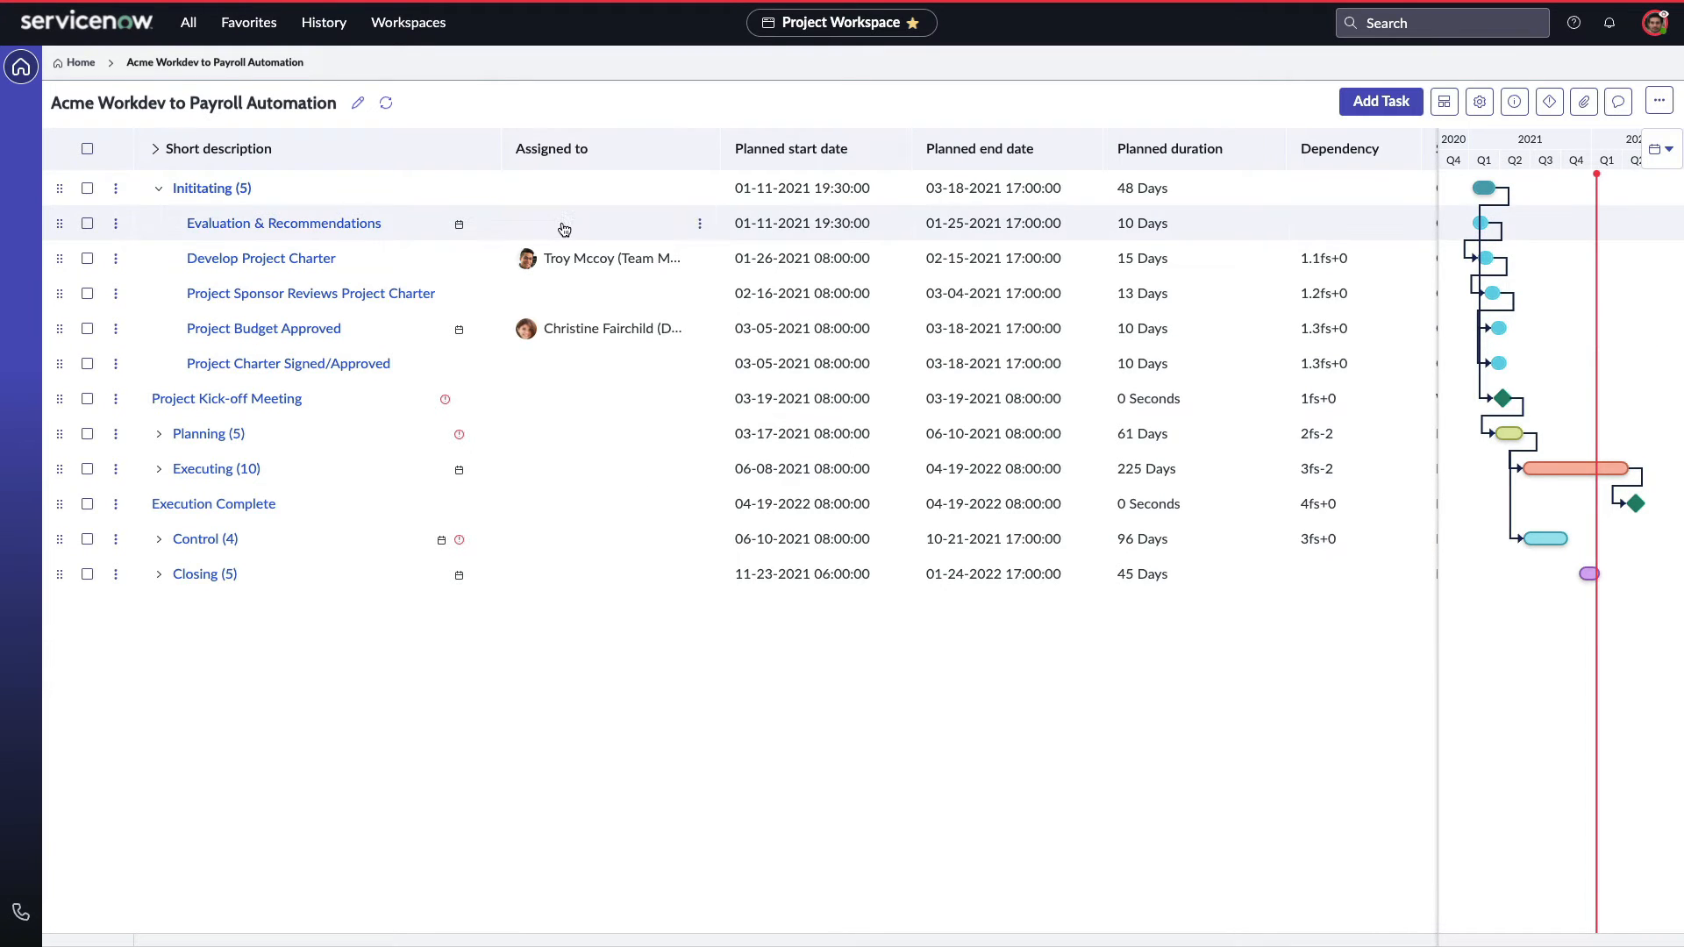
text(Paul Martin (IT Proje...)
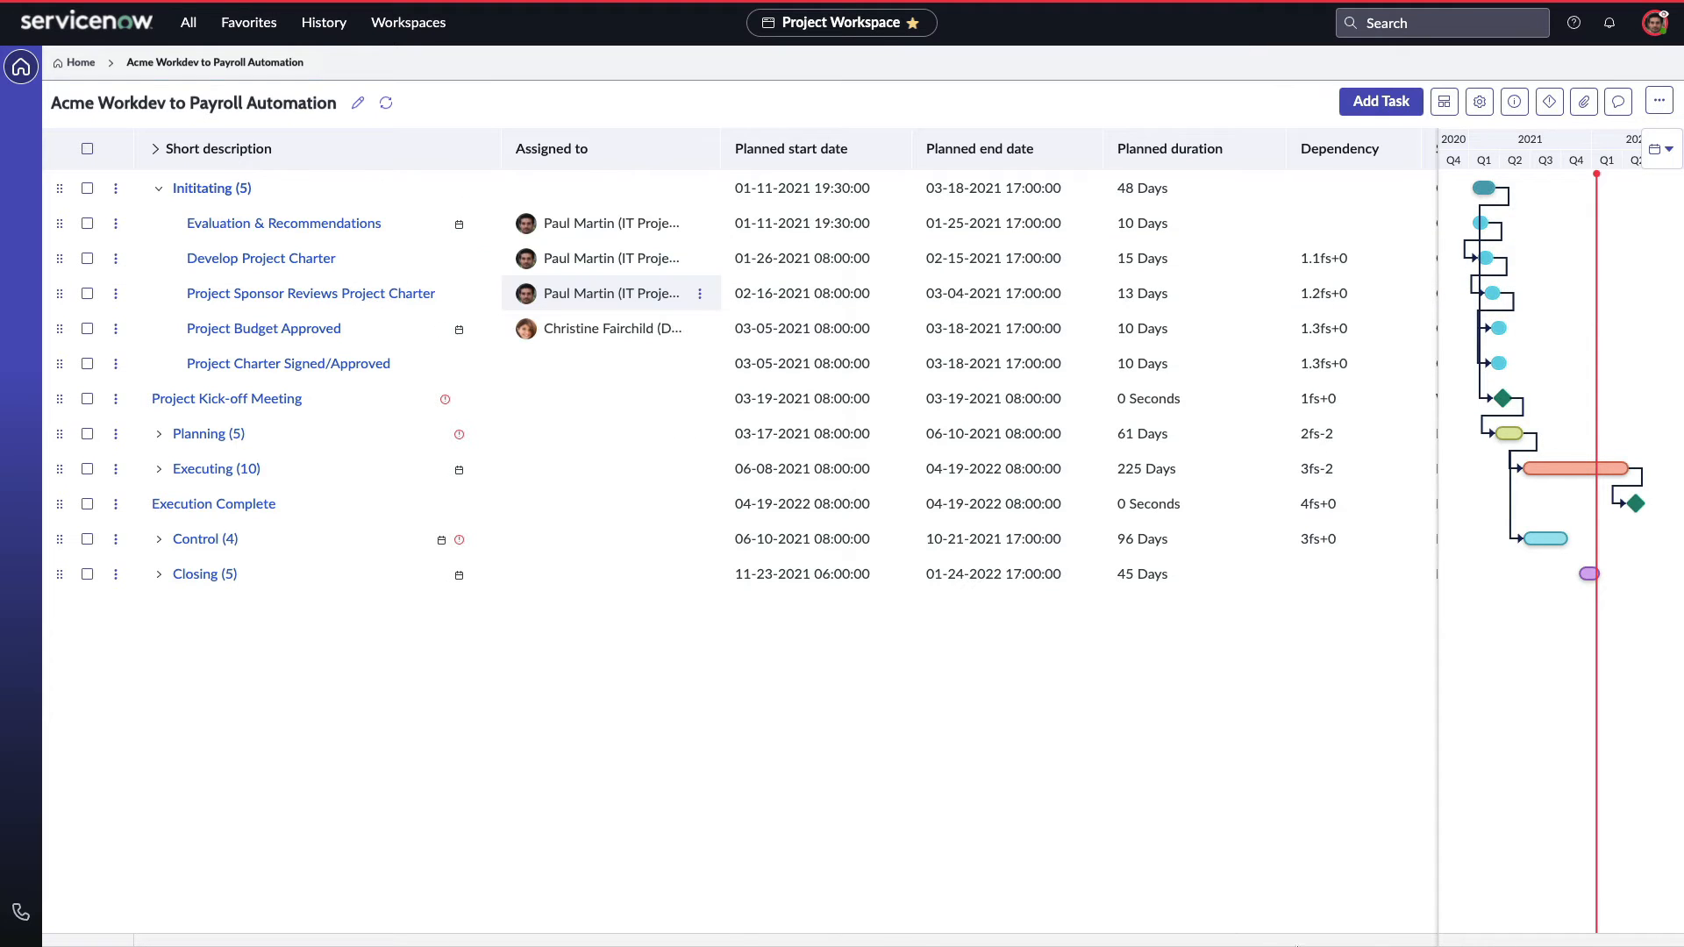
scroll(right, 3)
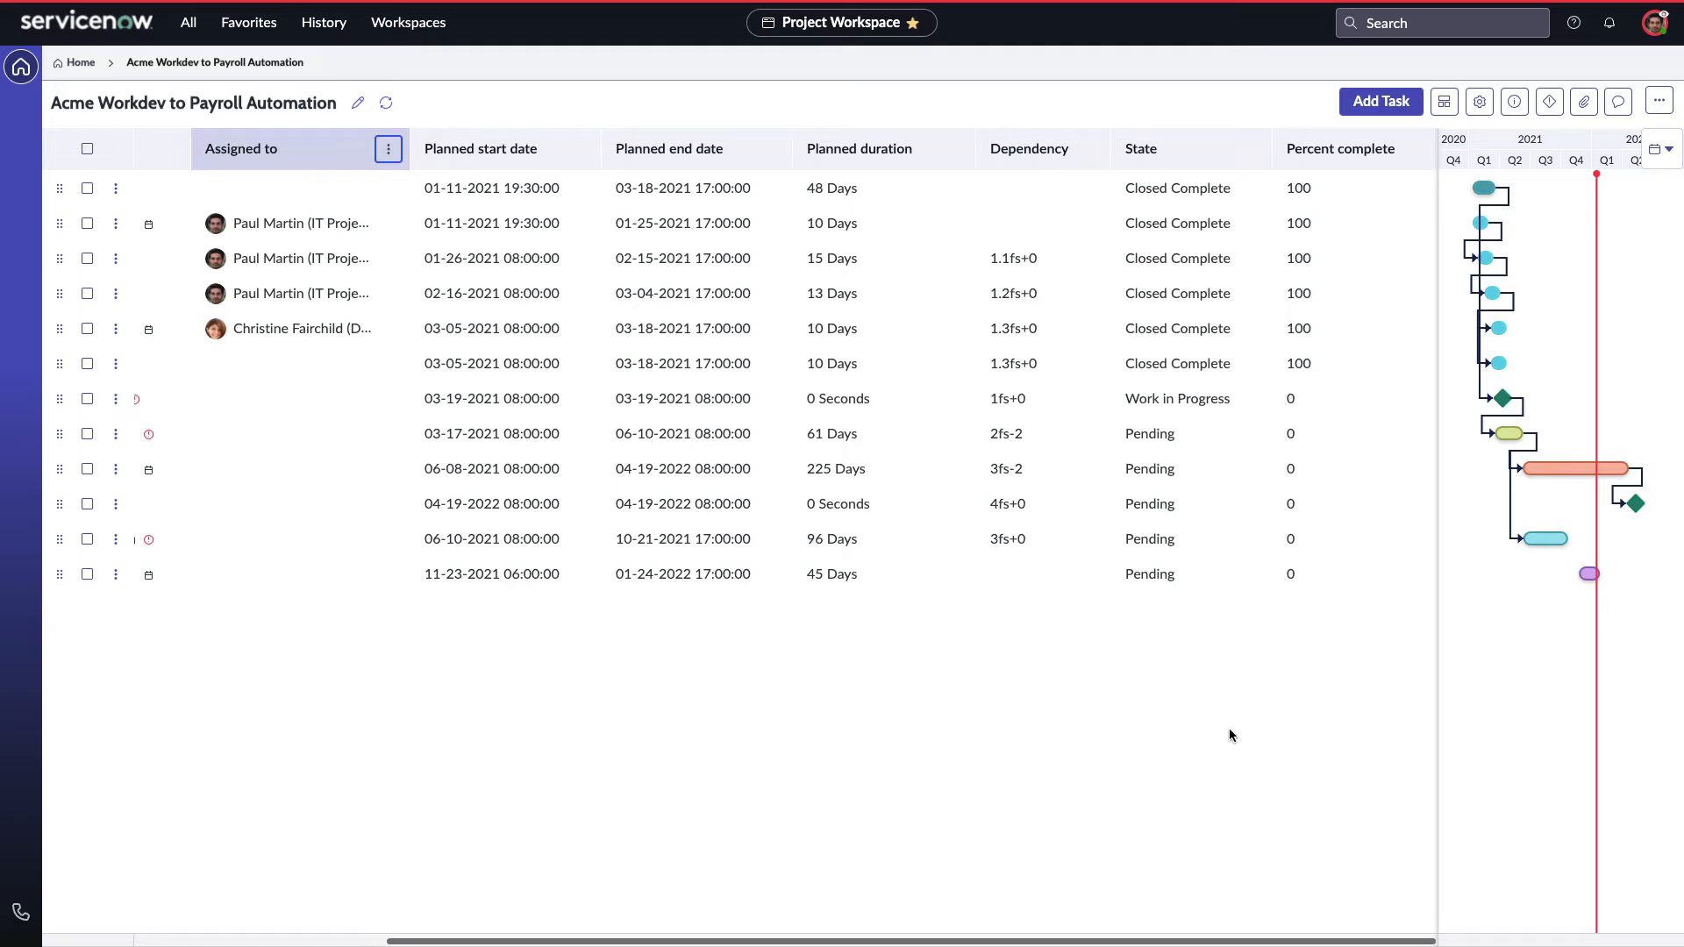
click(1250, 148)
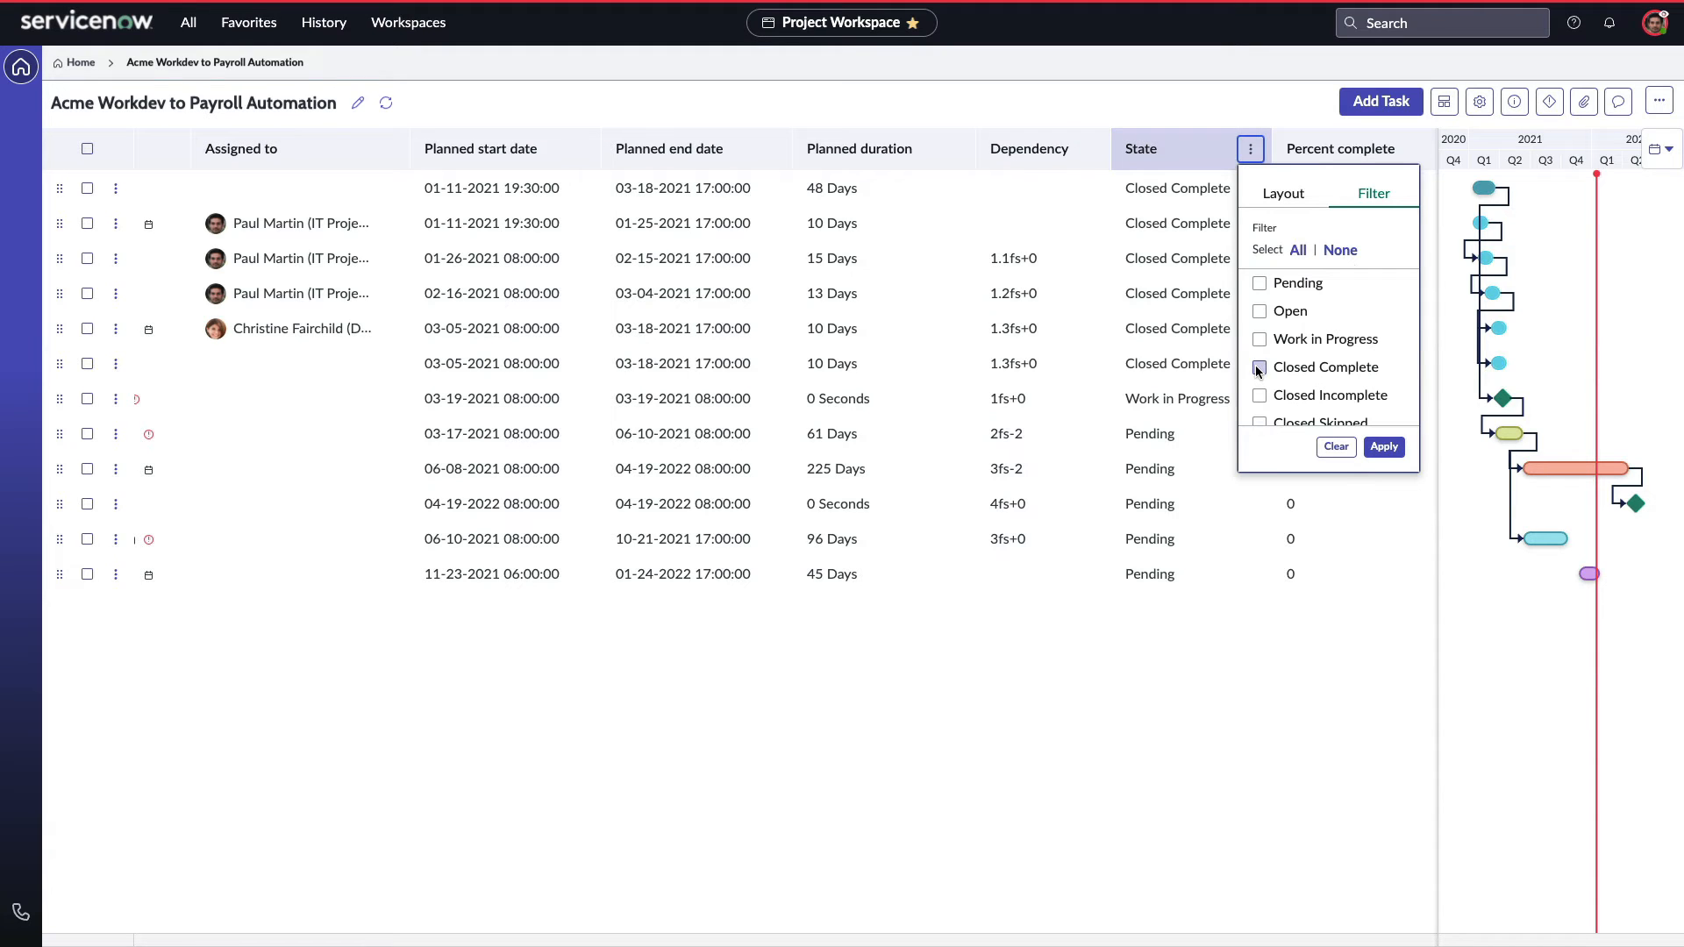
Include Closed Complete in the State filter so every task row is listed
click(1384, 447)
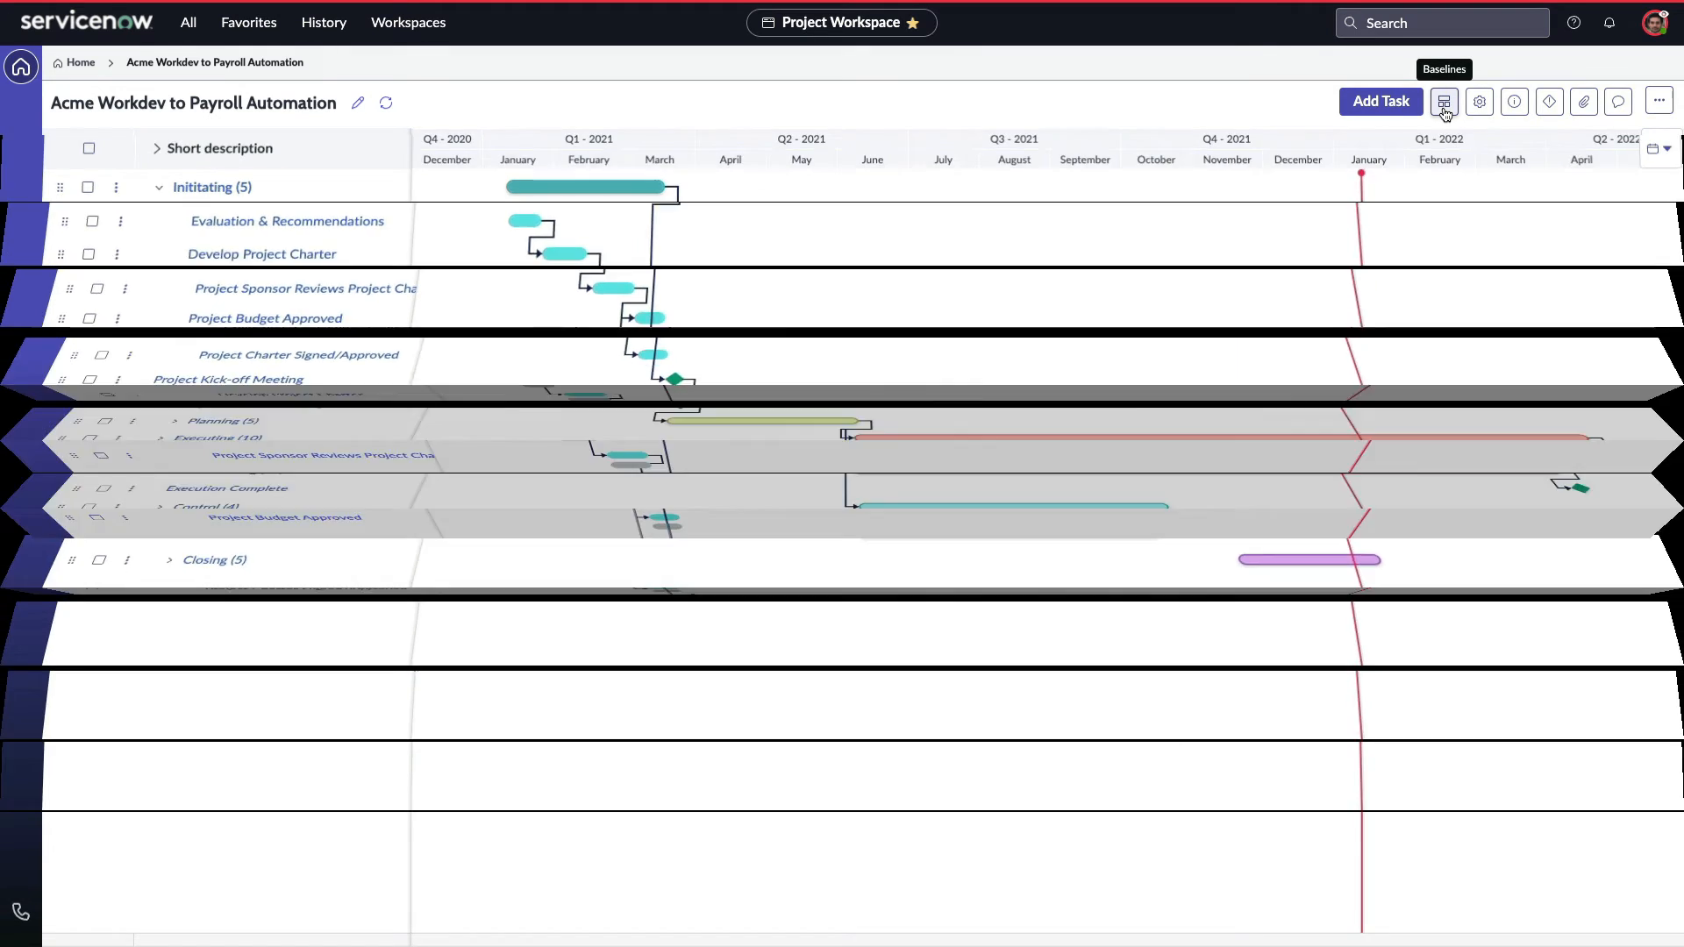
Open the project's Activity panel and draft the comment 'It's looking good!'
click(1443, 102)
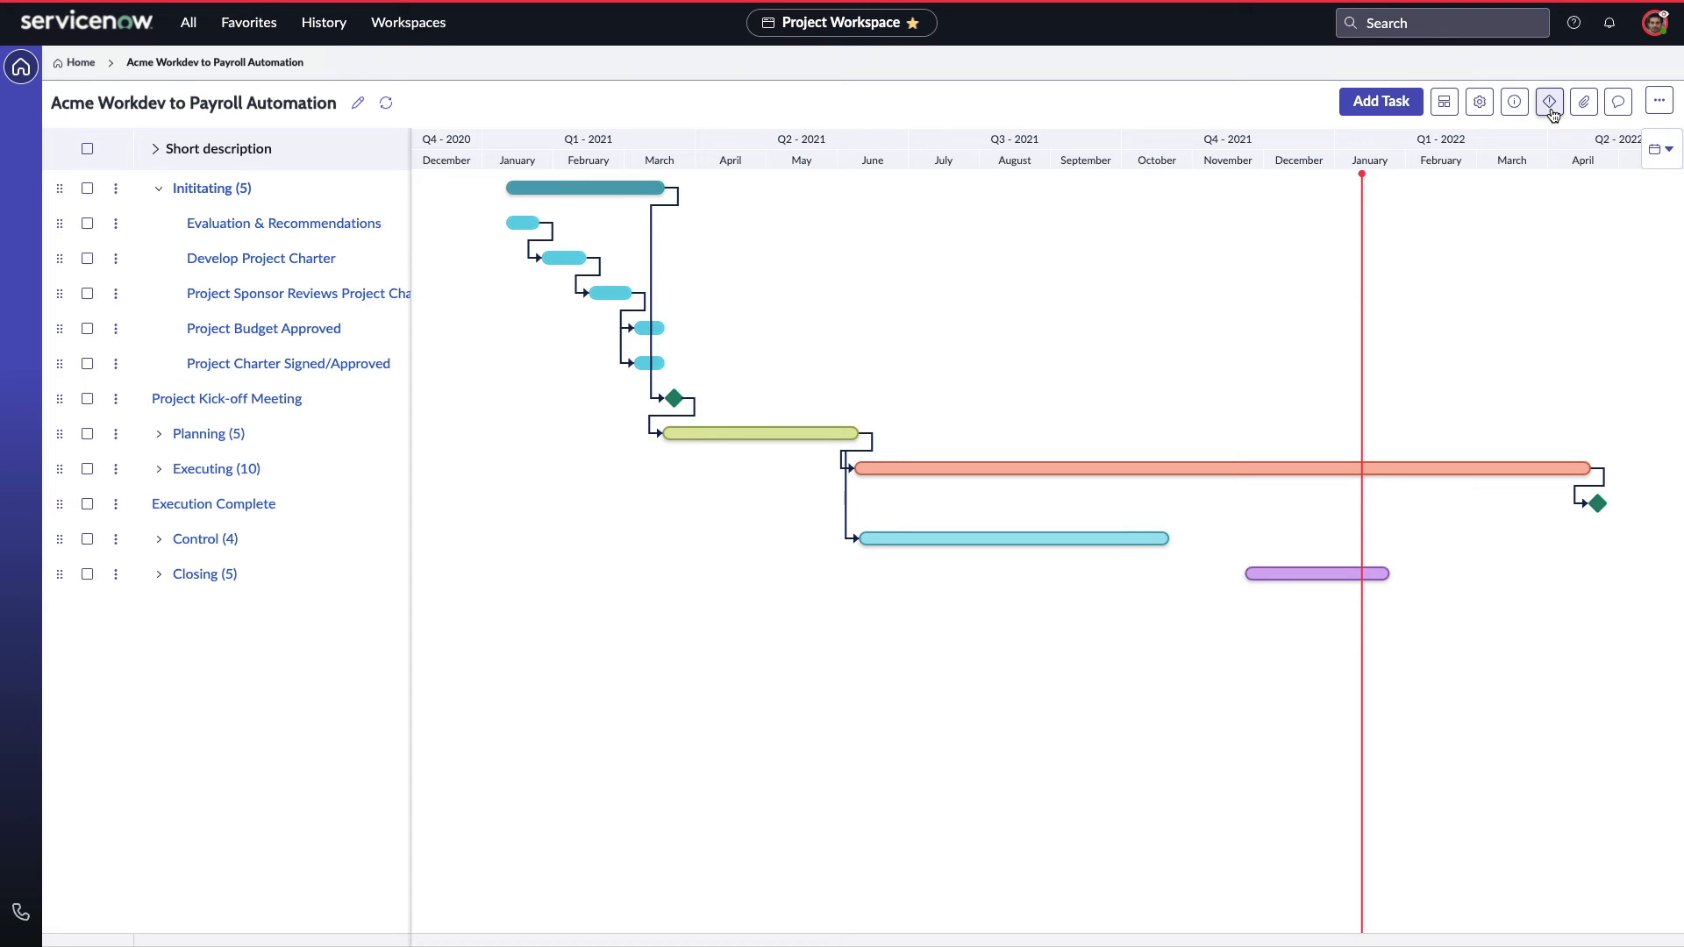
click(1549, 102)
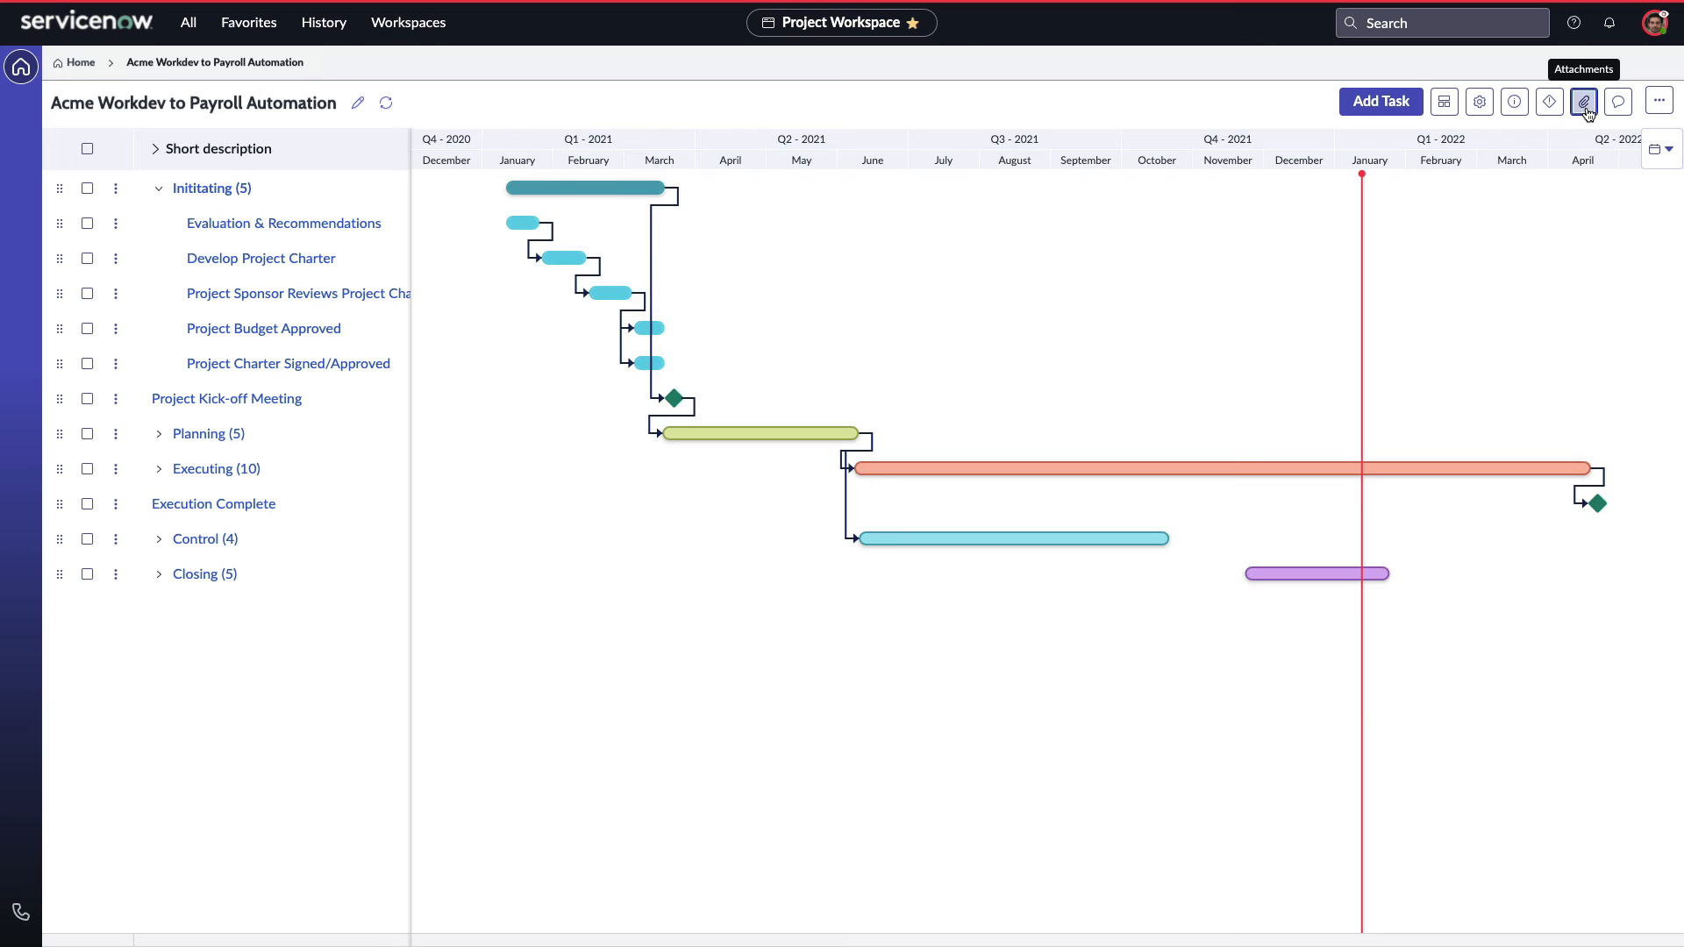
click(1582, 102)
text(It's looking good!)
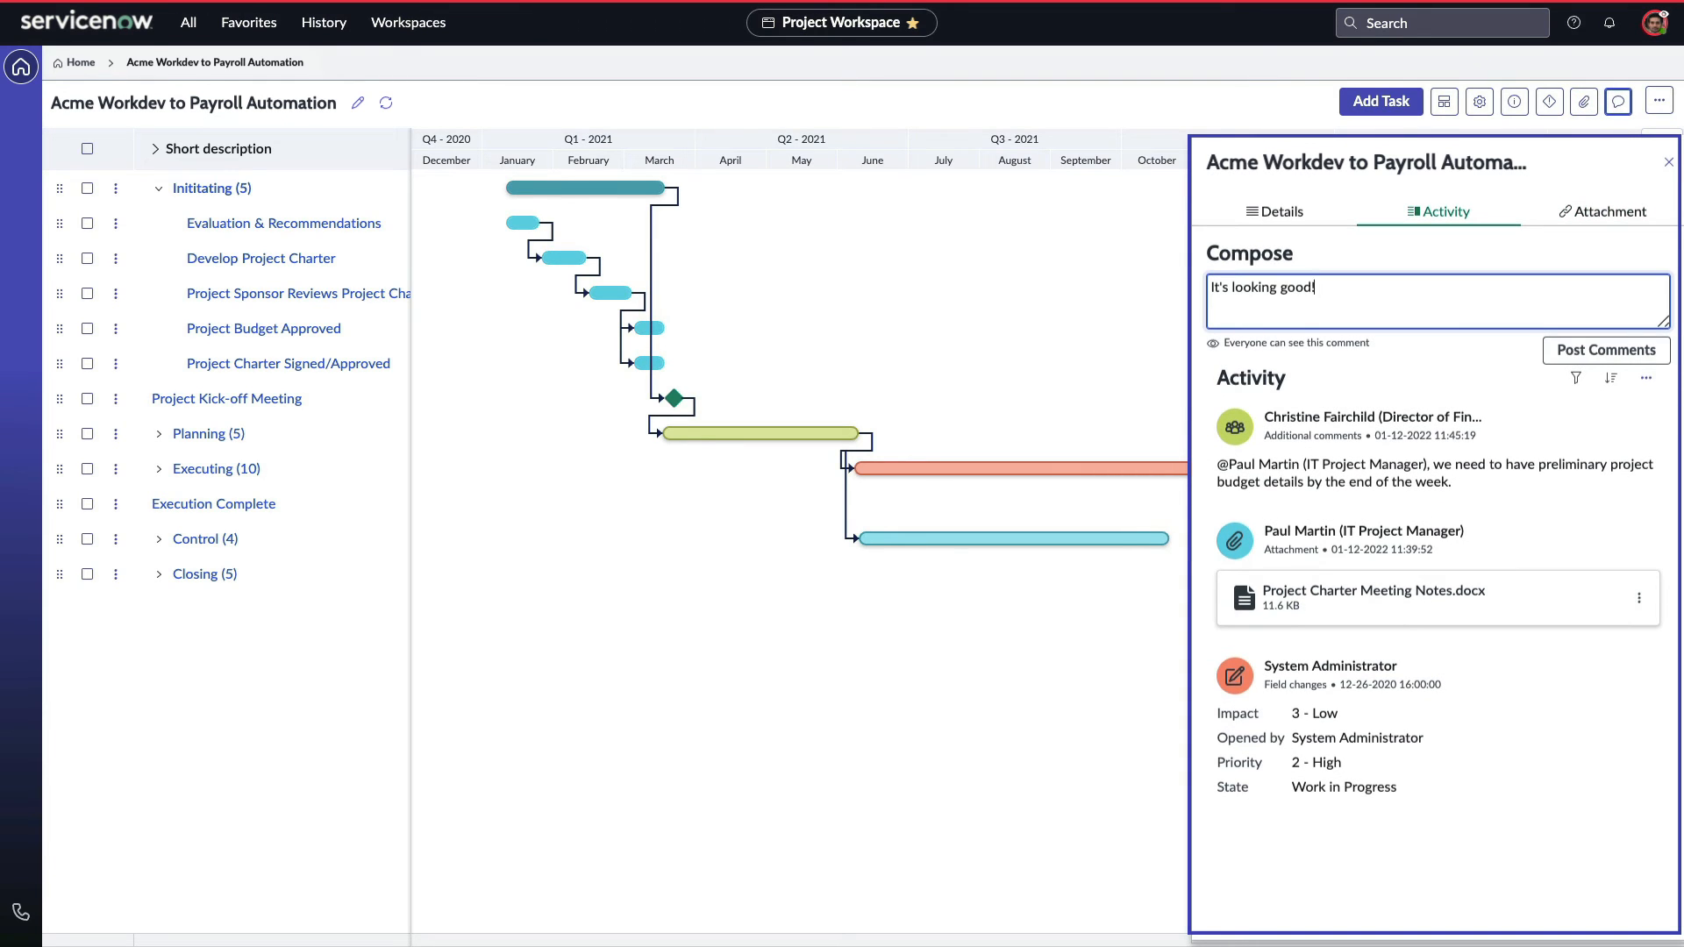
Post 'It's looking good!' to activity and return to the Project Workspace home
click(1605, 349)
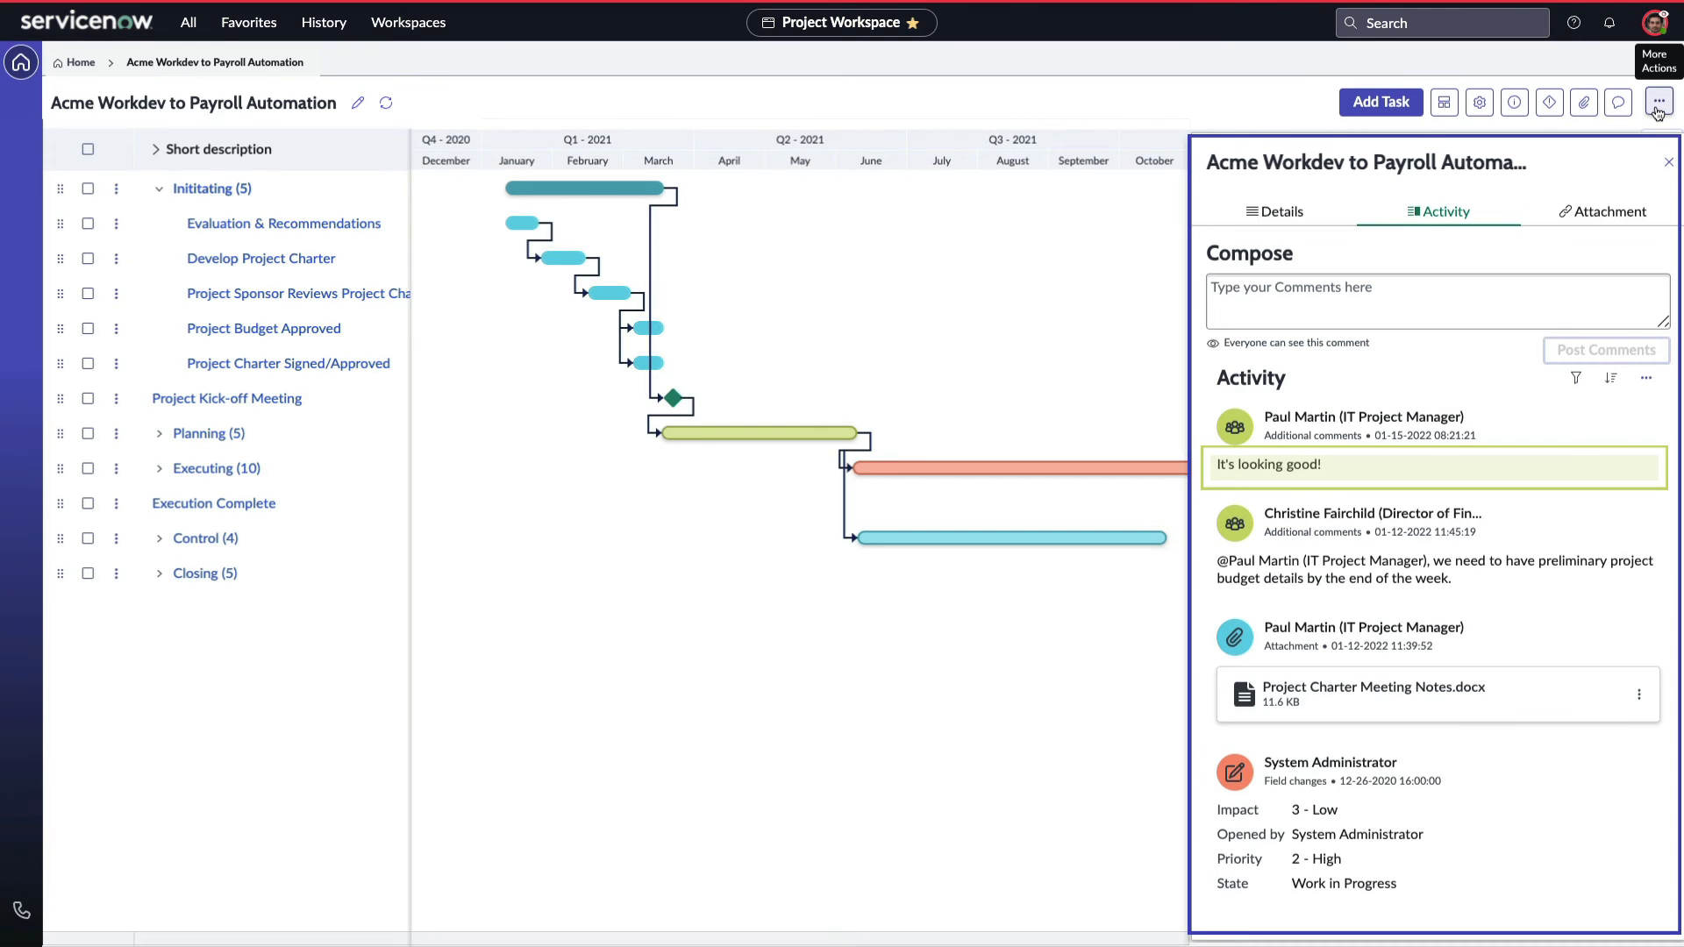
click(1658, 102)
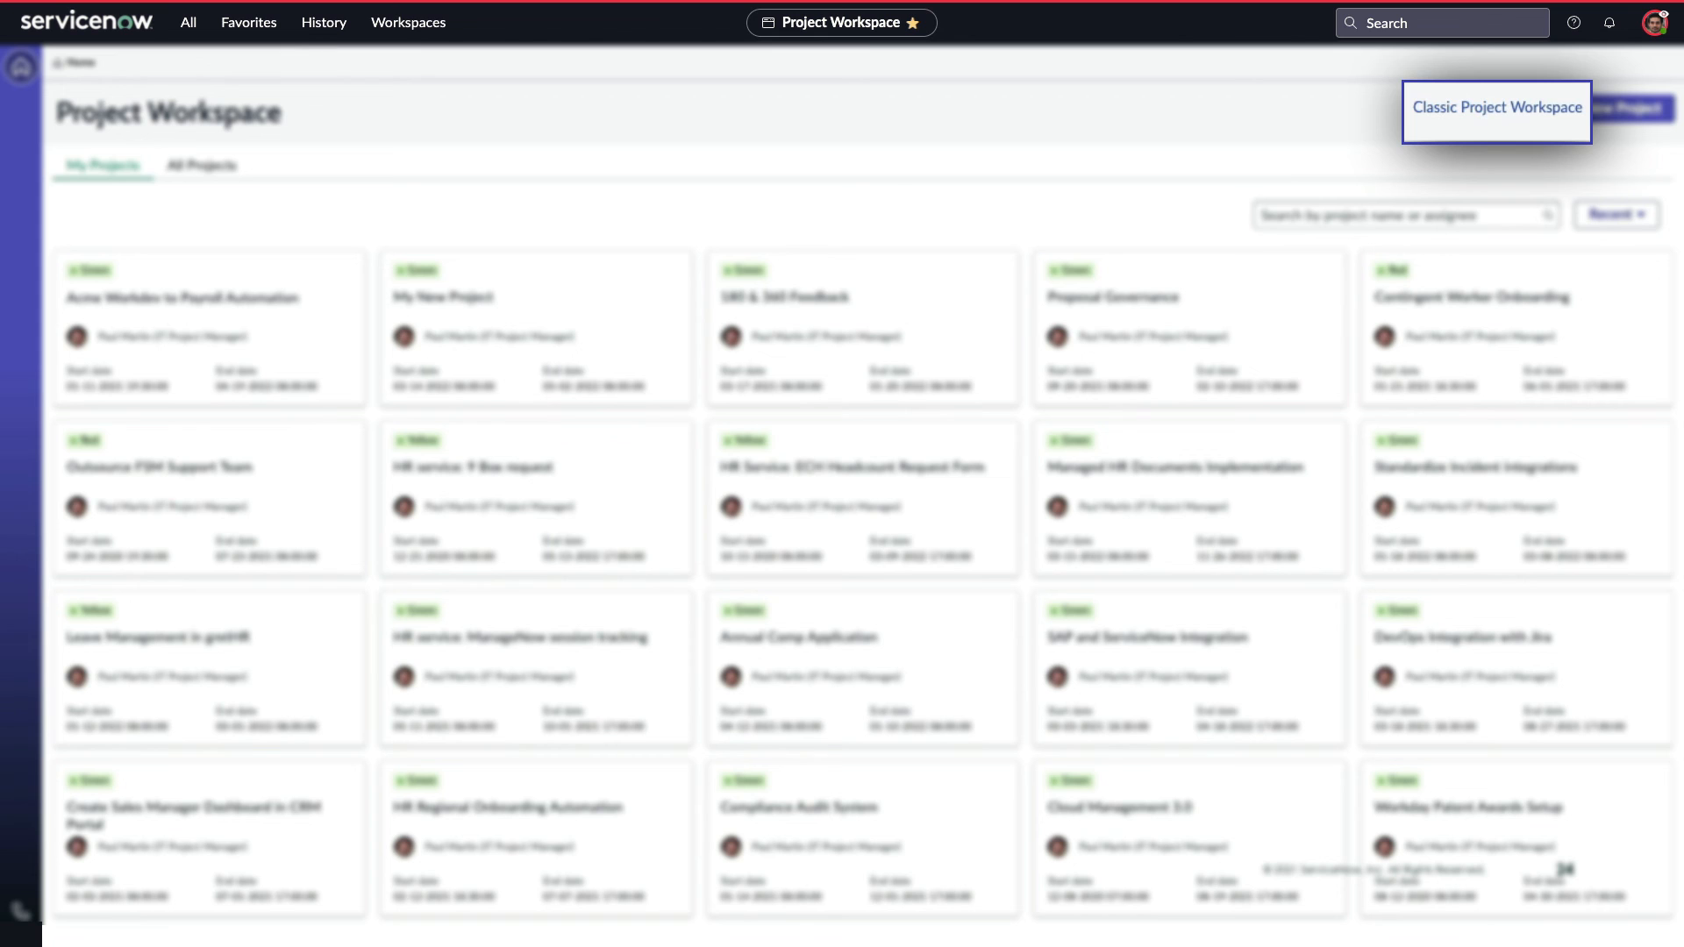
click(1495, 107)
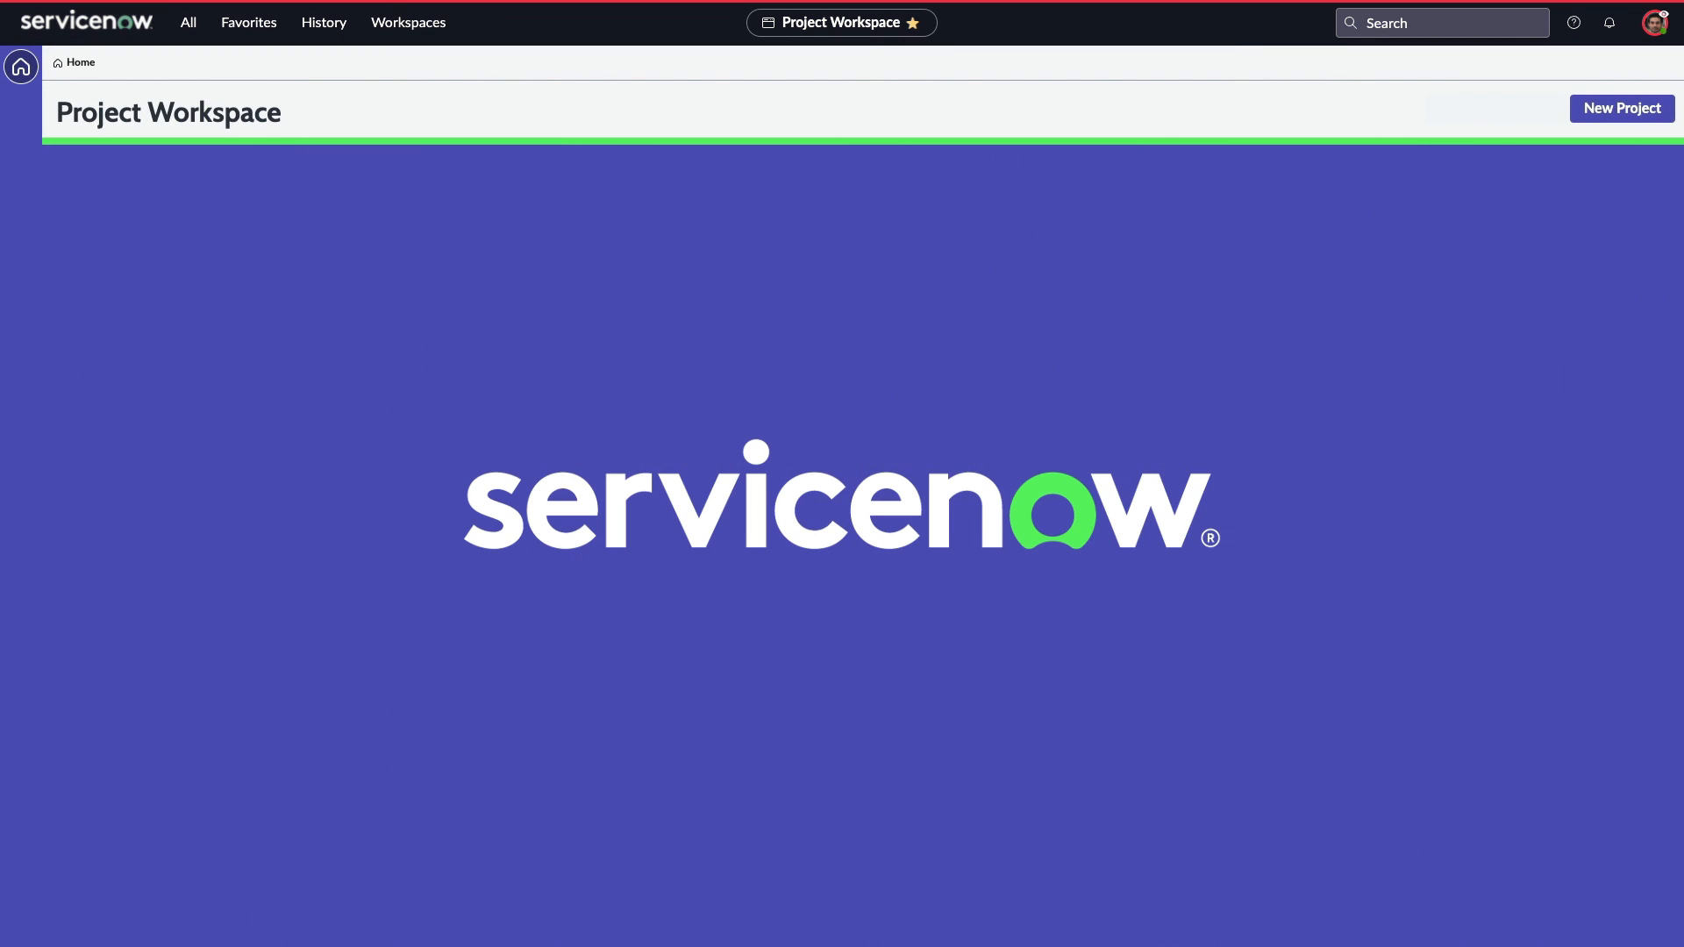